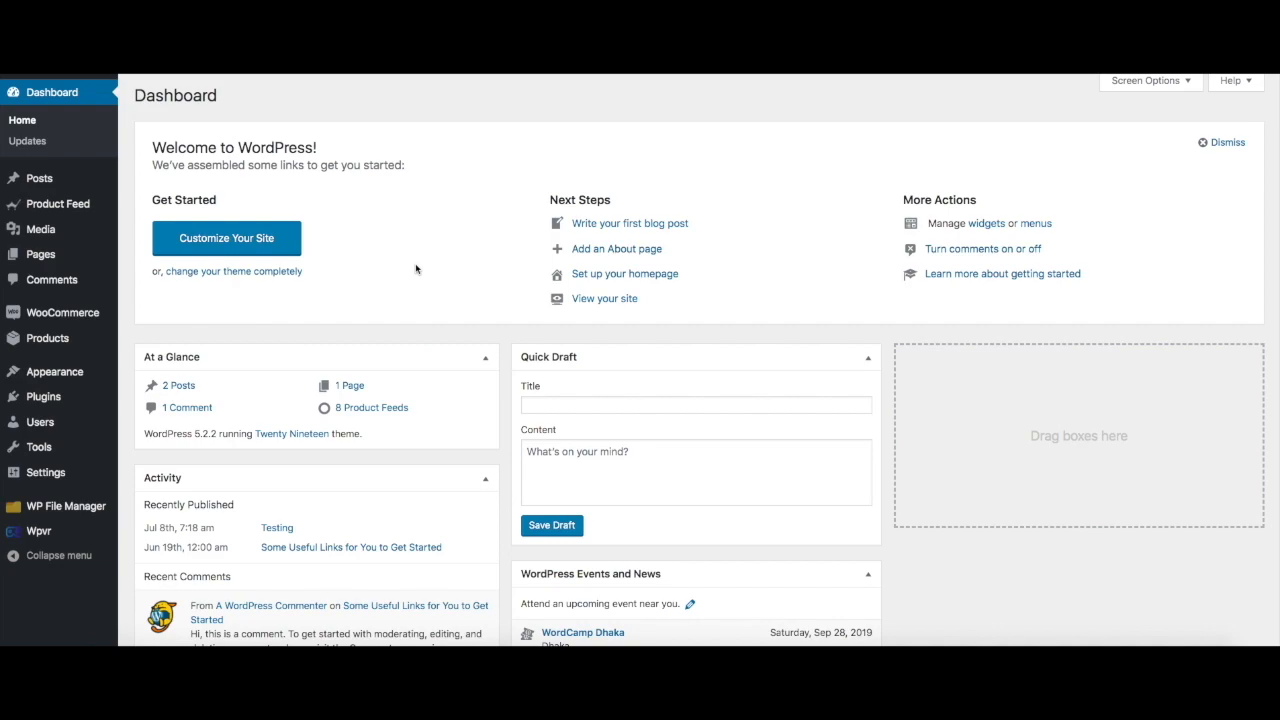
mouse_move(432, 268)
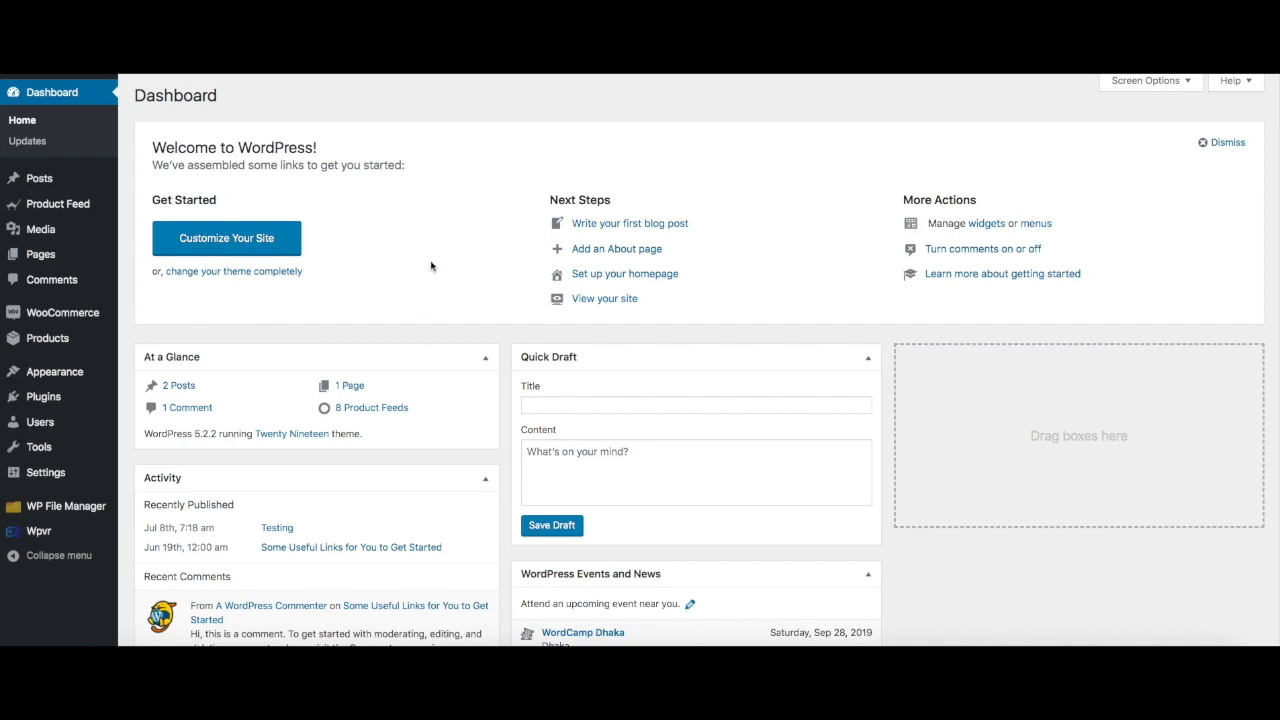
mouse_move(58, 204)
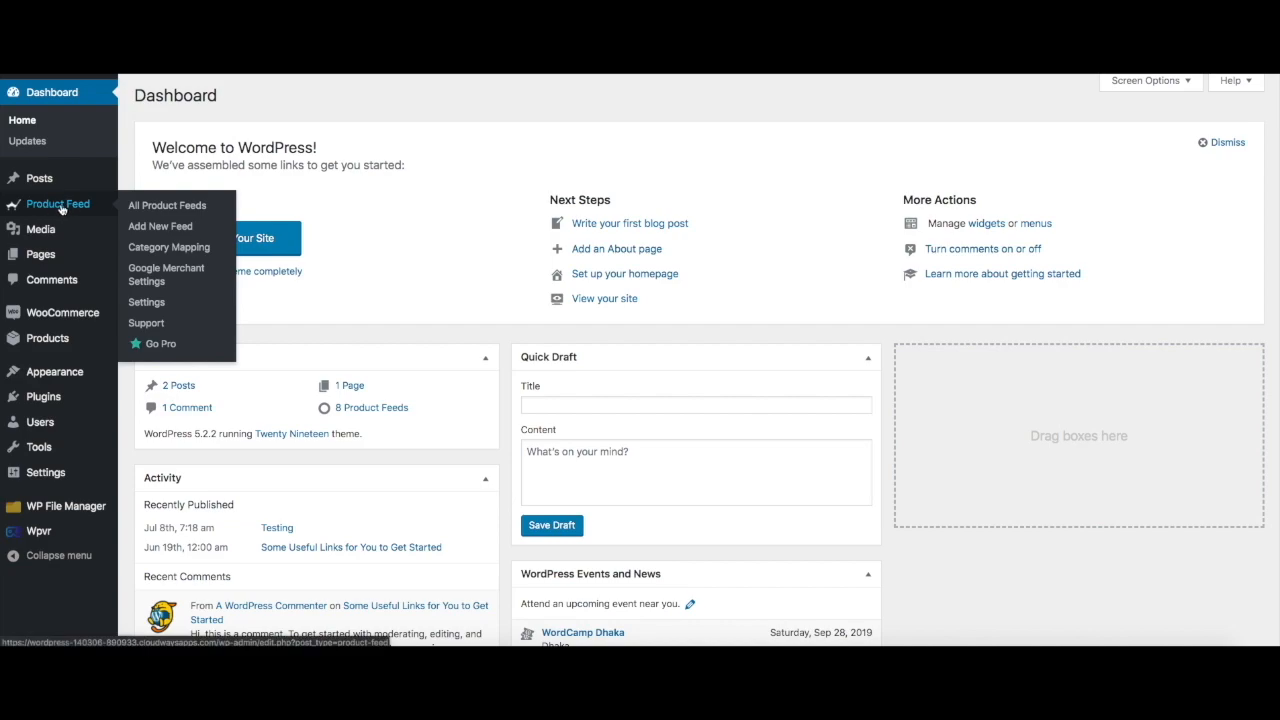
Step: Show the Product Feeds list with the existing Google, Facebook and eBay feeds
left_click(166, 204)
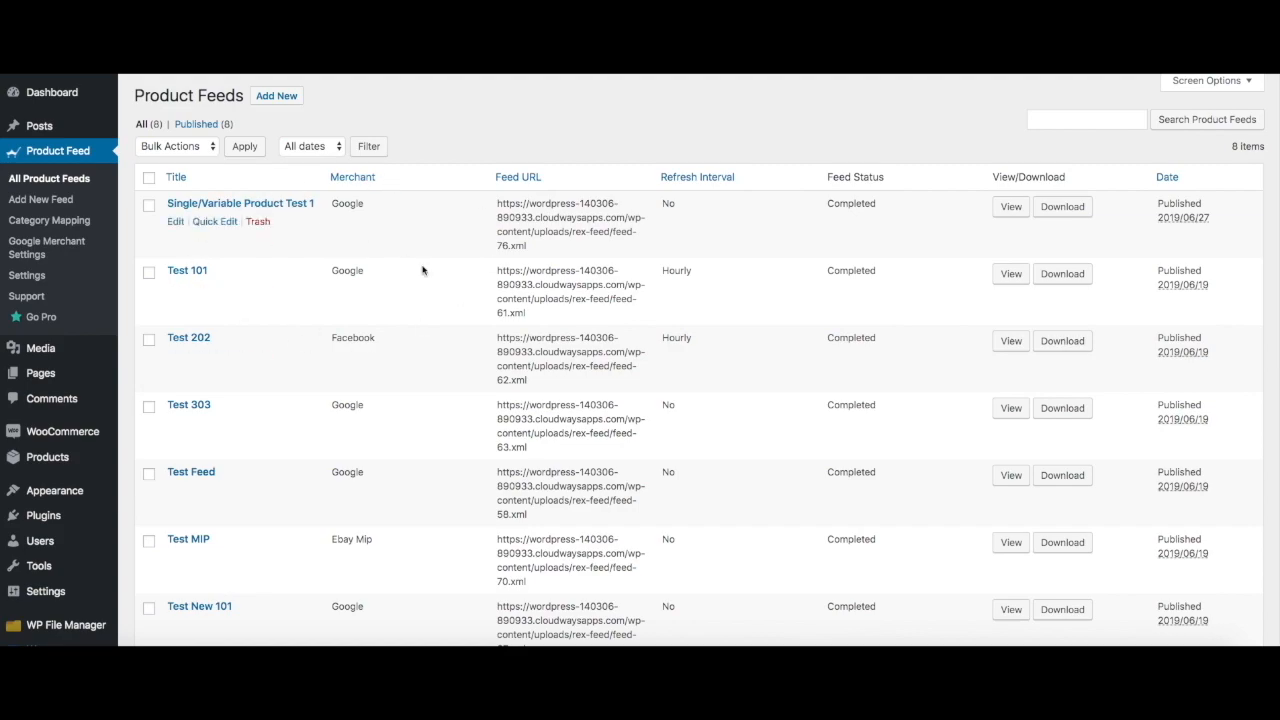
mouse_move(48, 220)
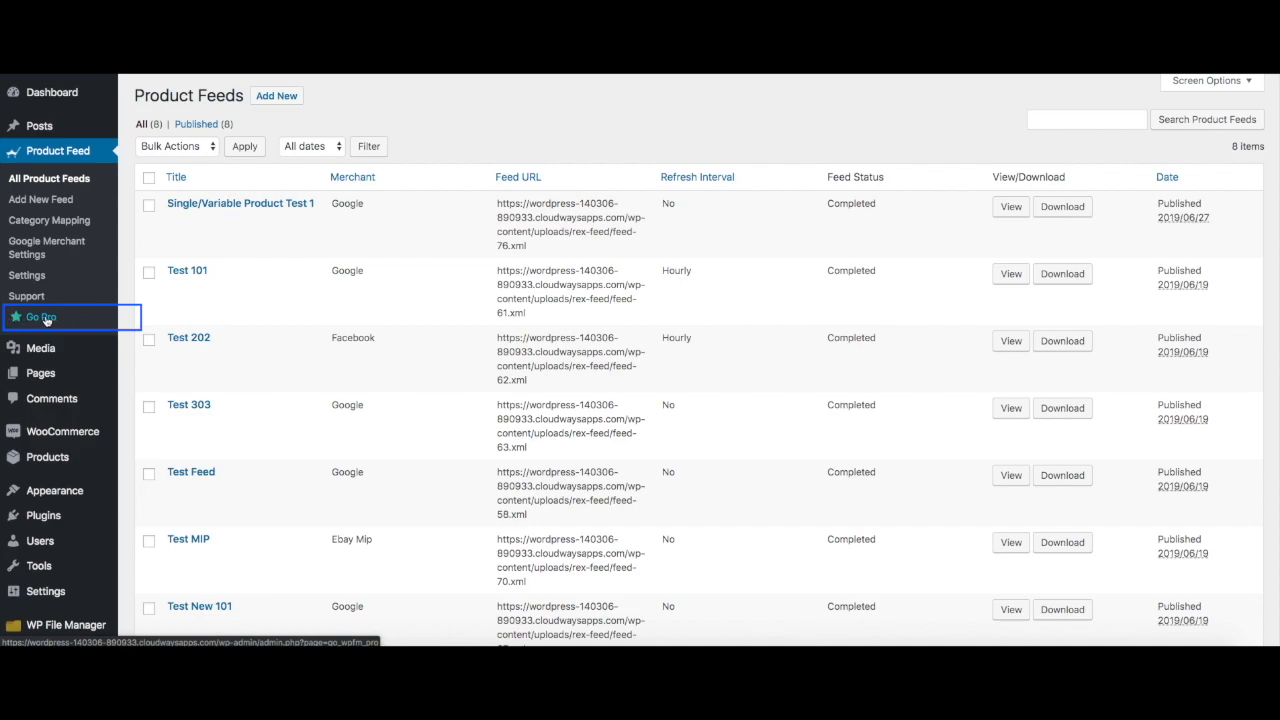
Step: From Go Pro, buy the Product Feed Manager Pro Annual Plan, Single Site at $59.99
left_click(42, 316)
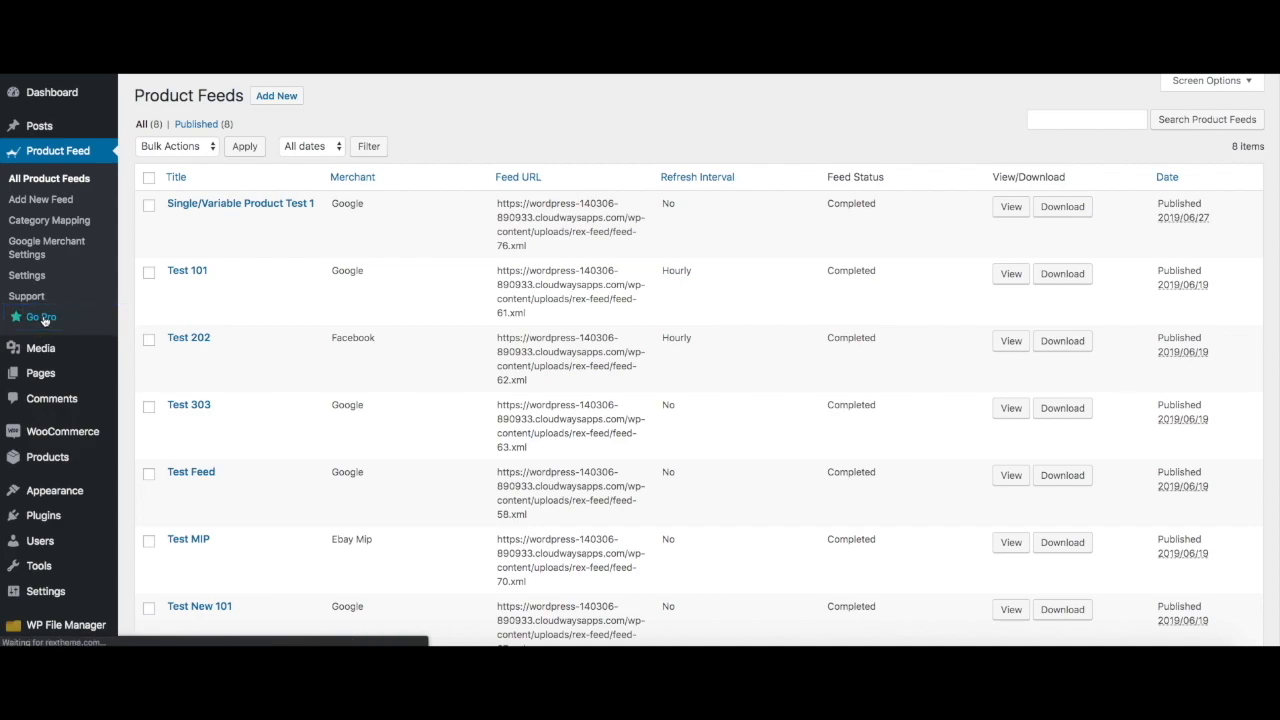
left_click(42, 316)
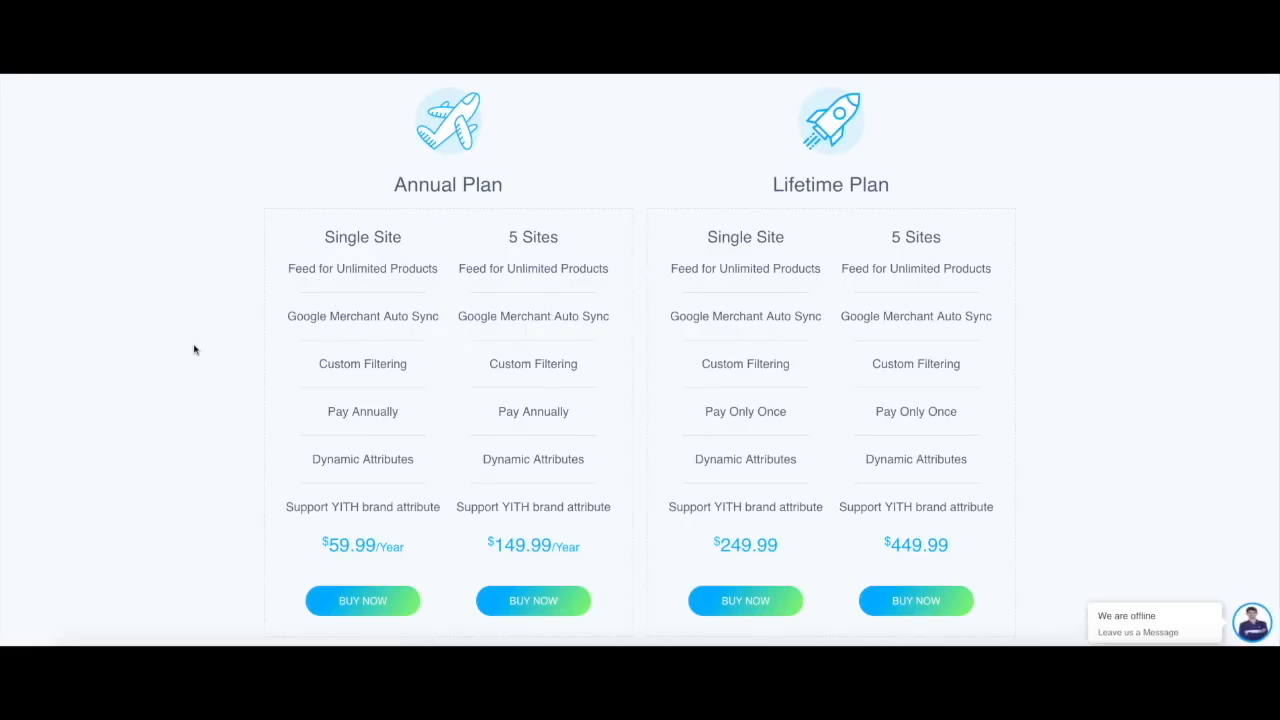
mouse_move(396, 572)
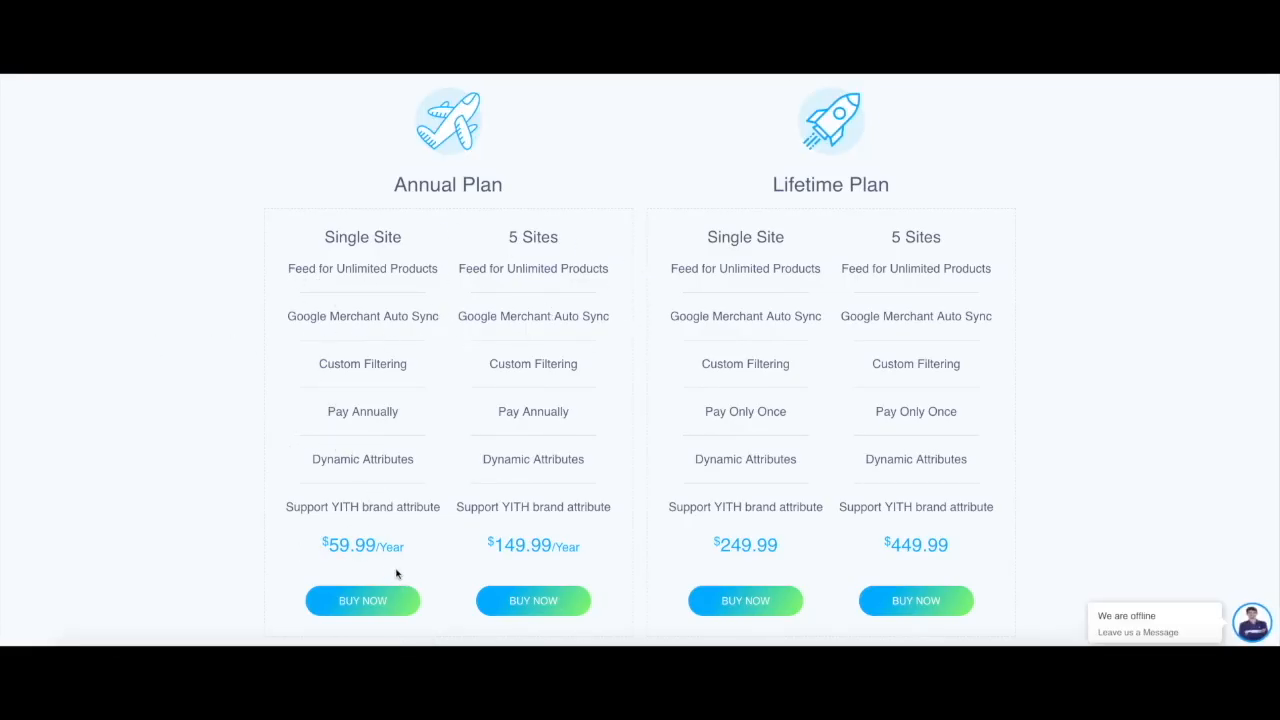
left_click(362, 600)
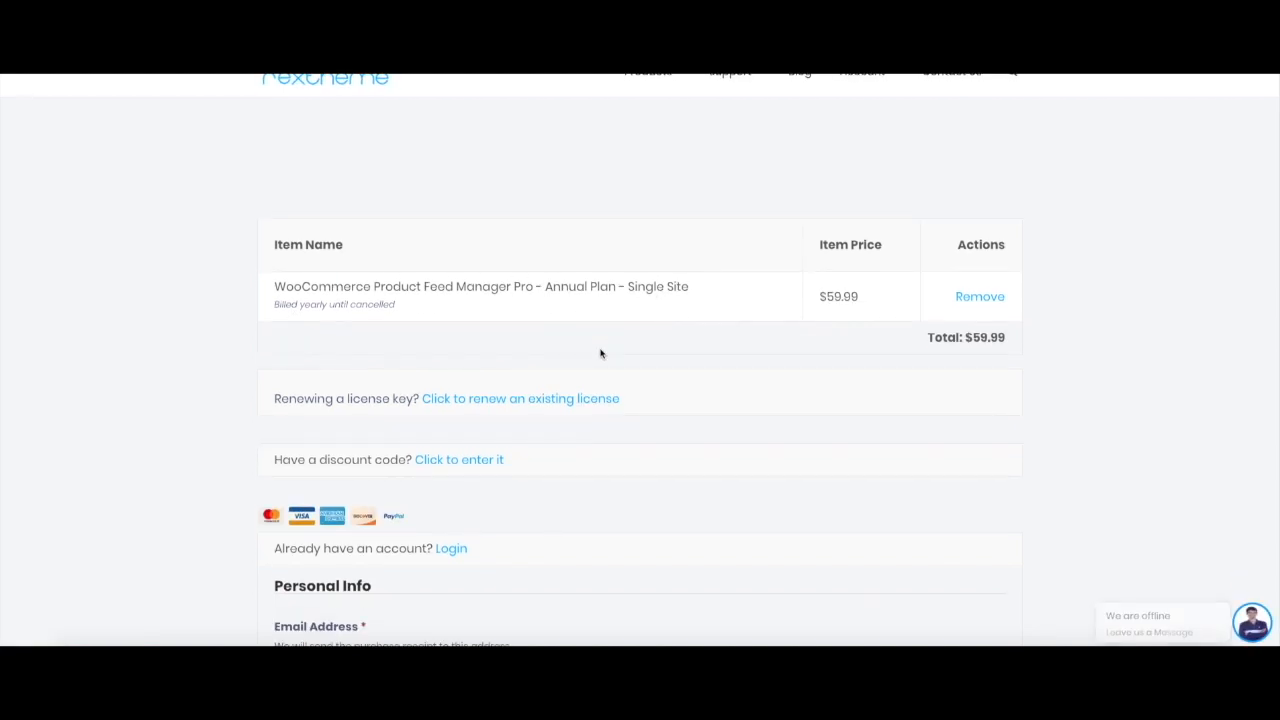
scroll("down", 3)
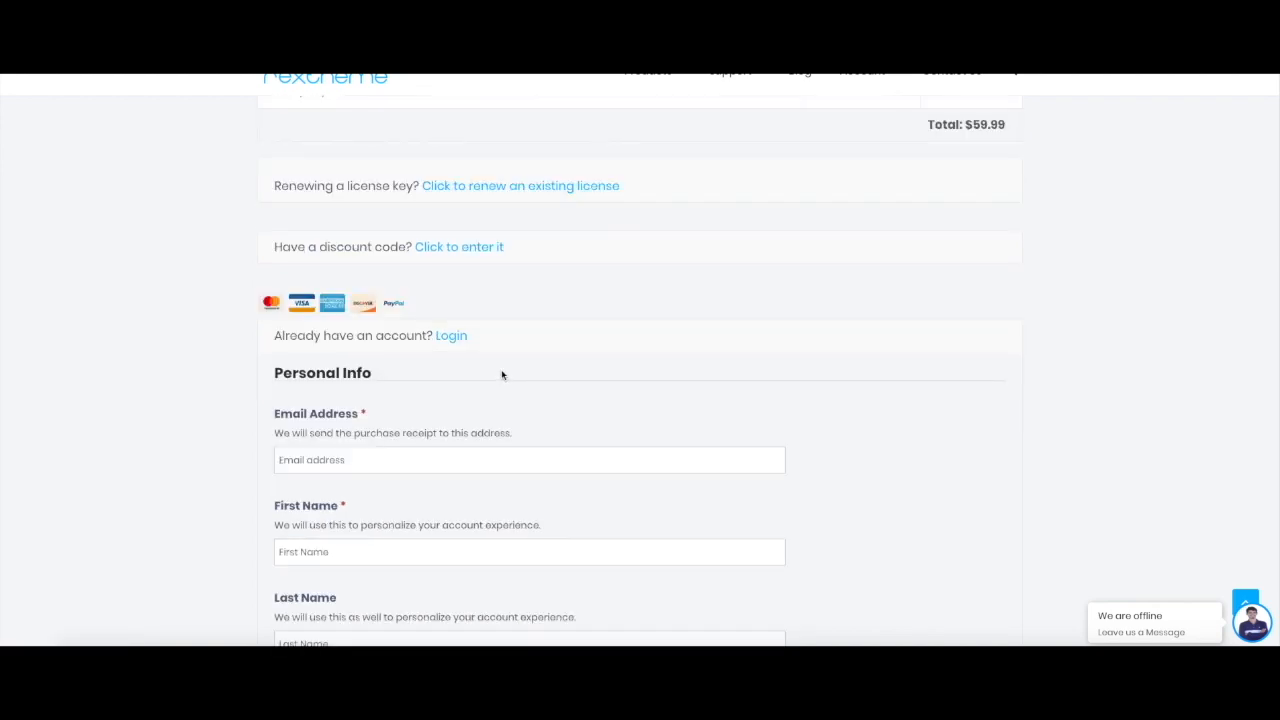
mouse_move(470, 348)
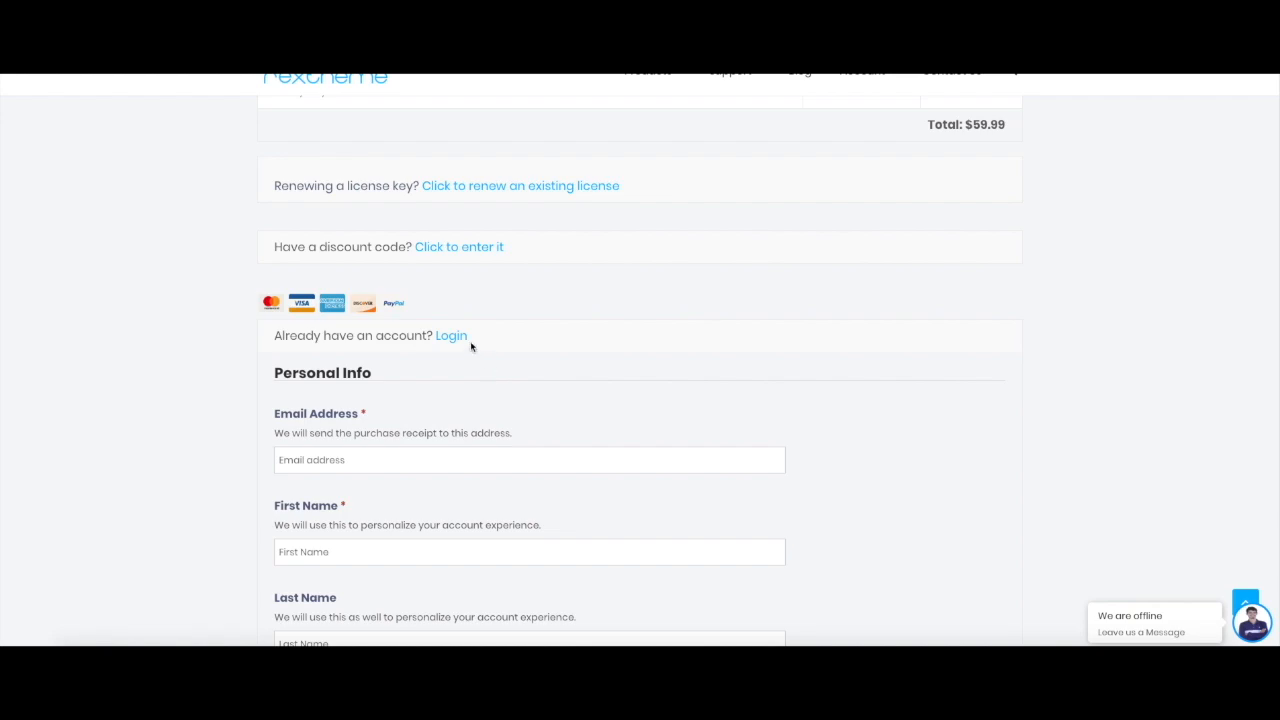
mouse_move(478, 436)
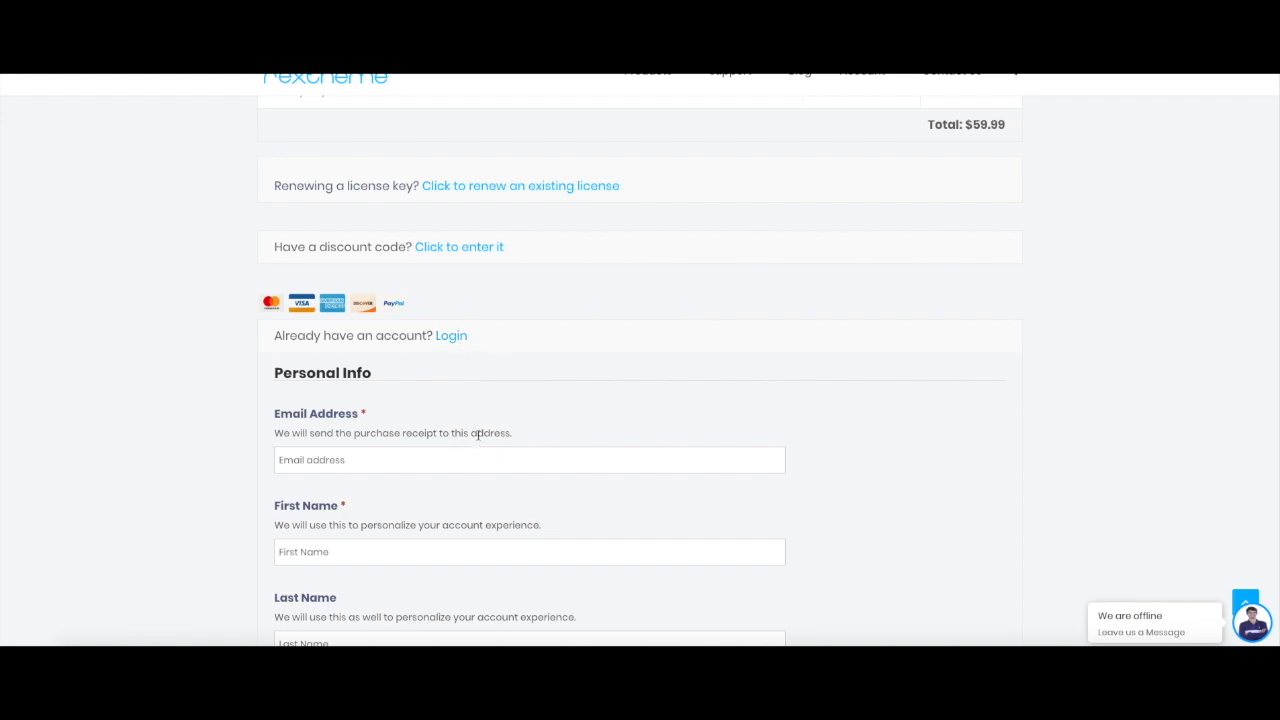
mouse_move(456, 390)
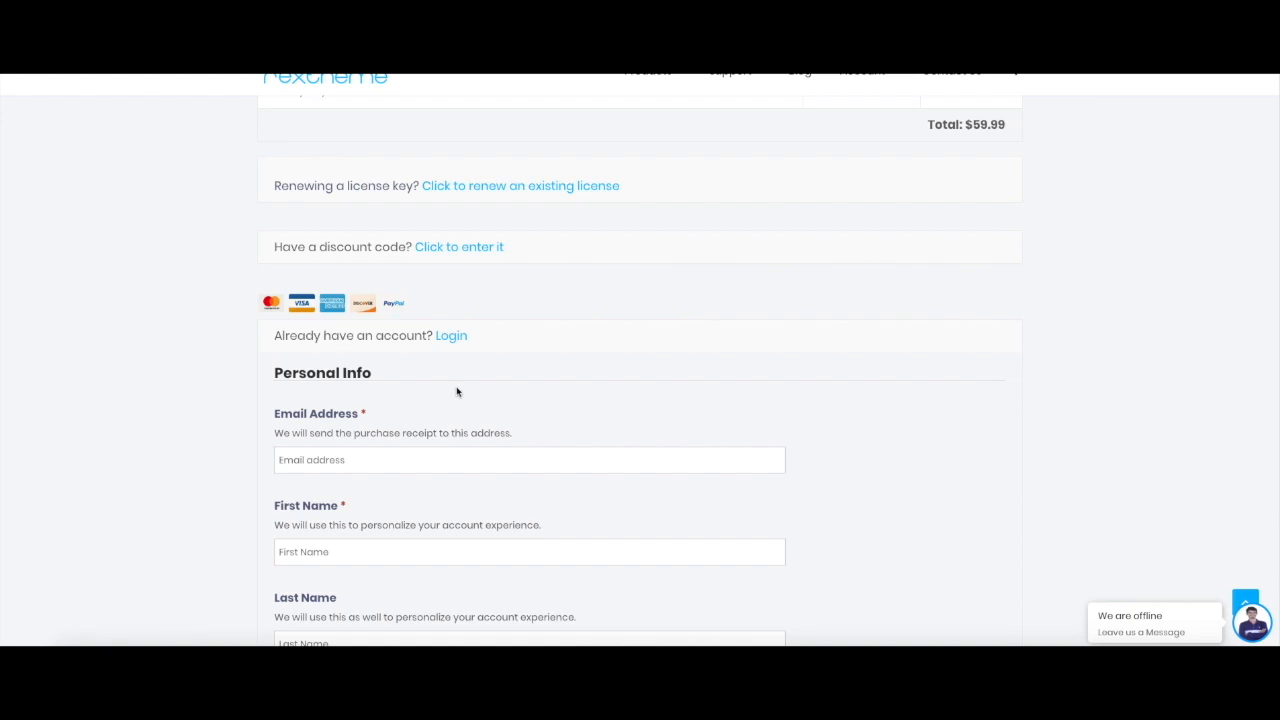
Step: Tick the Terms of Service checkbox below the account fields on the RexTheme checkout
scroll("down", 3)
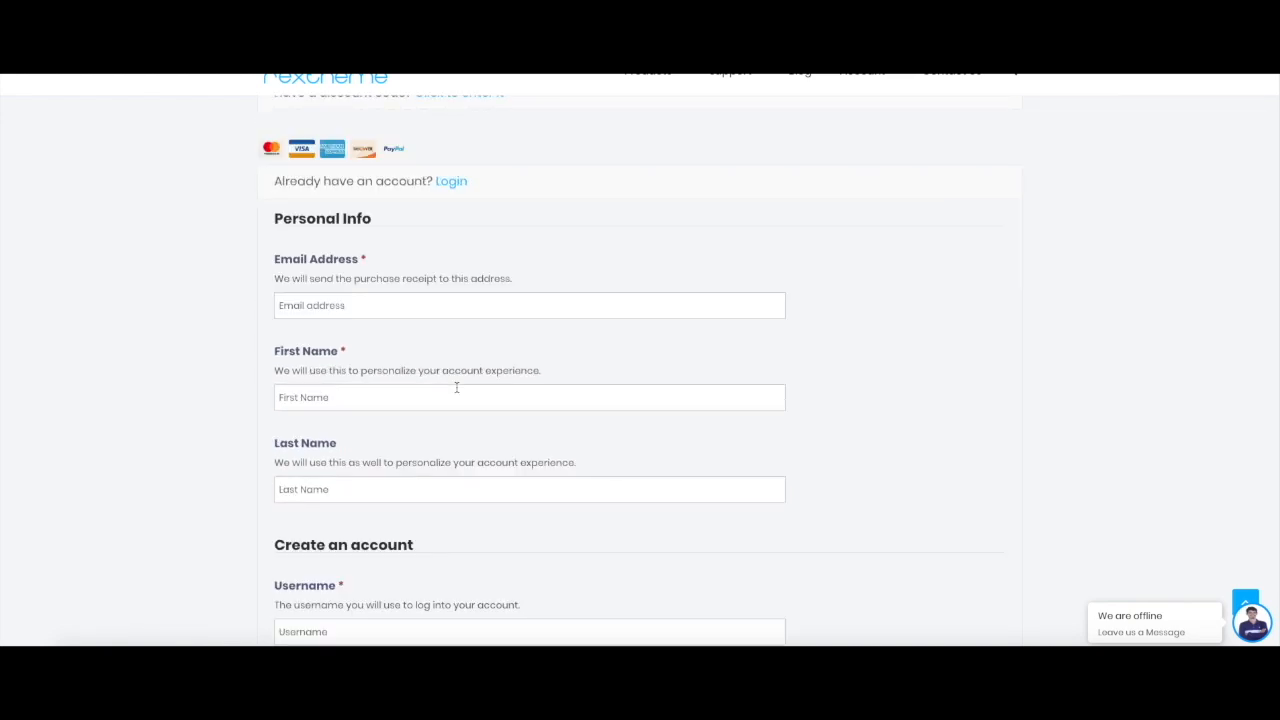
mouse_move(376, 316)
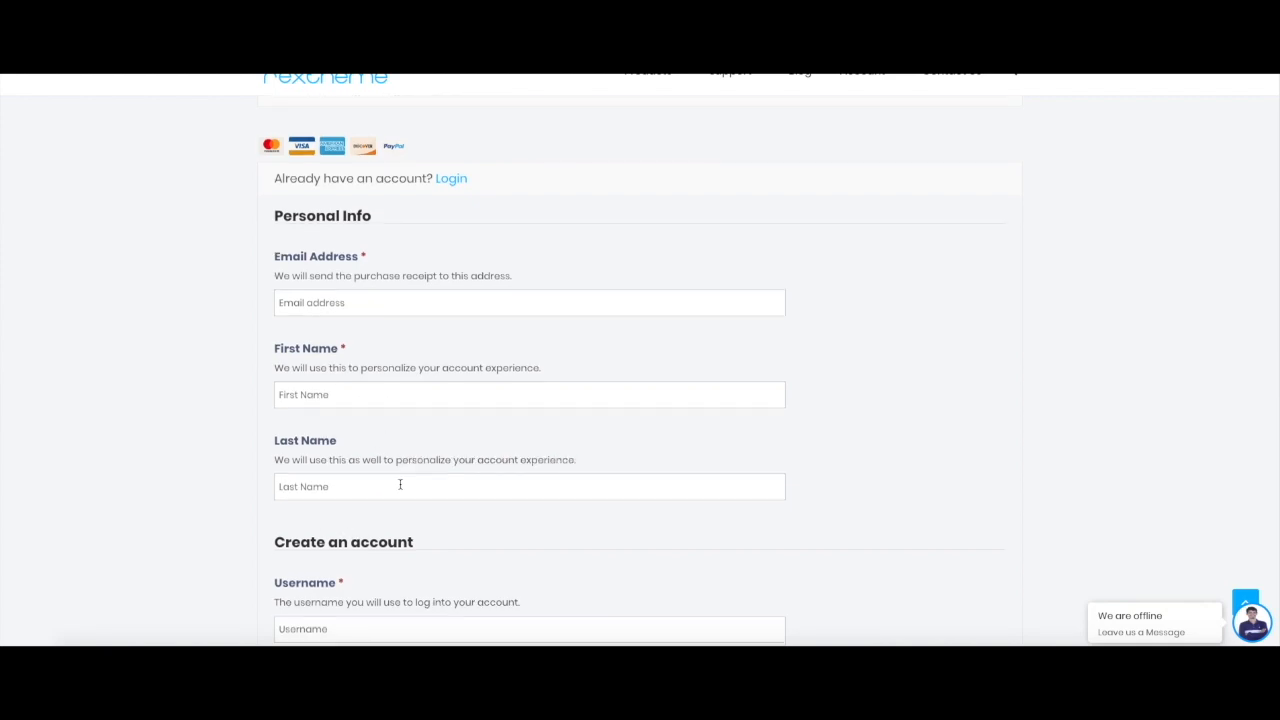
scroll("down", 3)
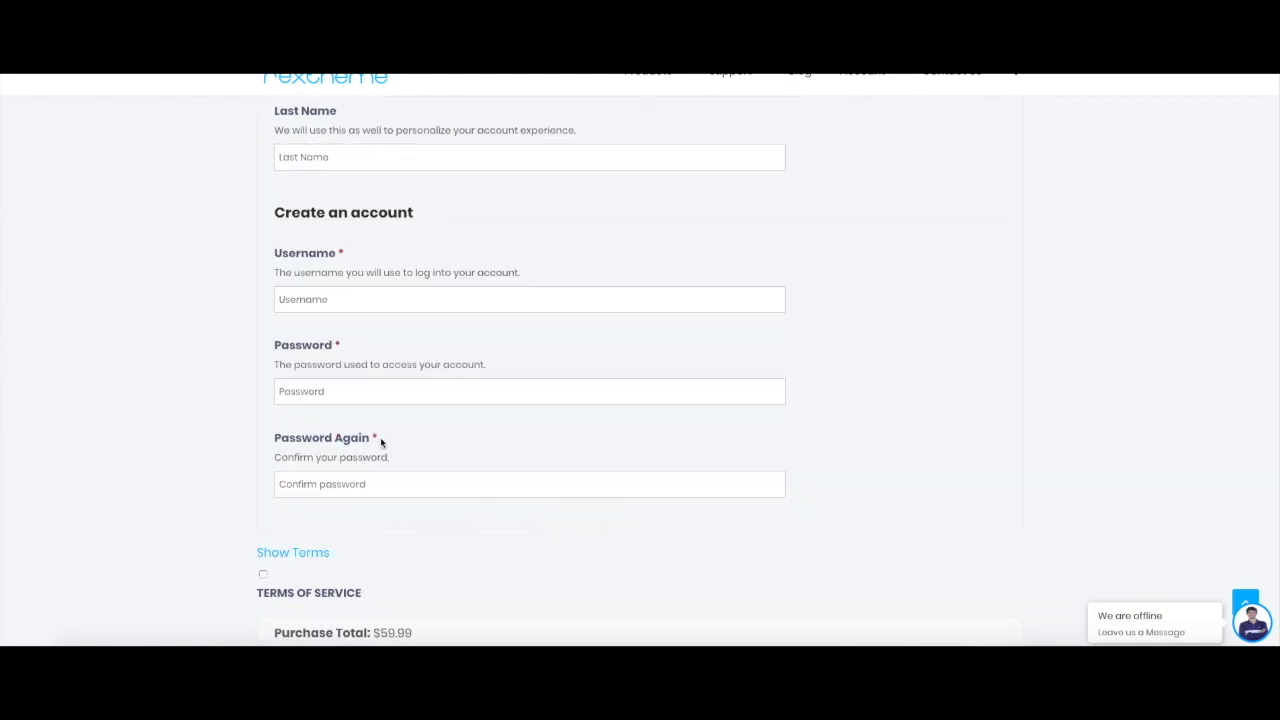
scroll("down", 3)
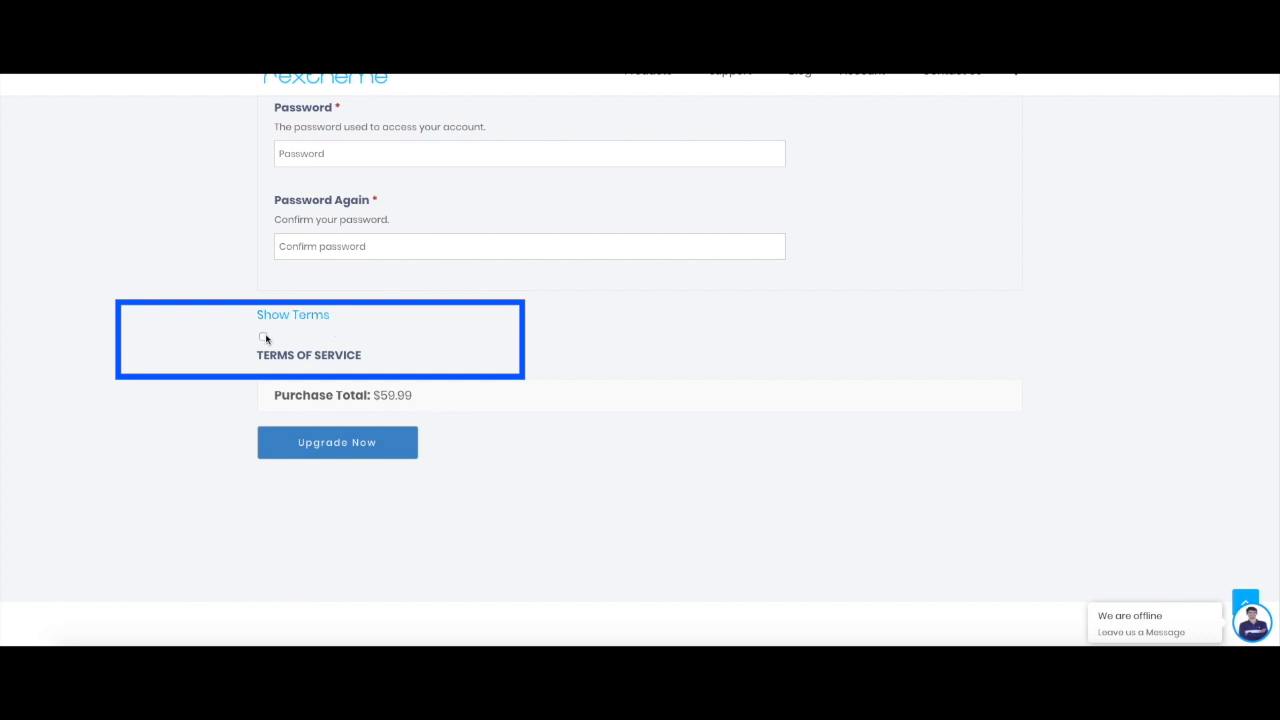
left_click(264, 336)
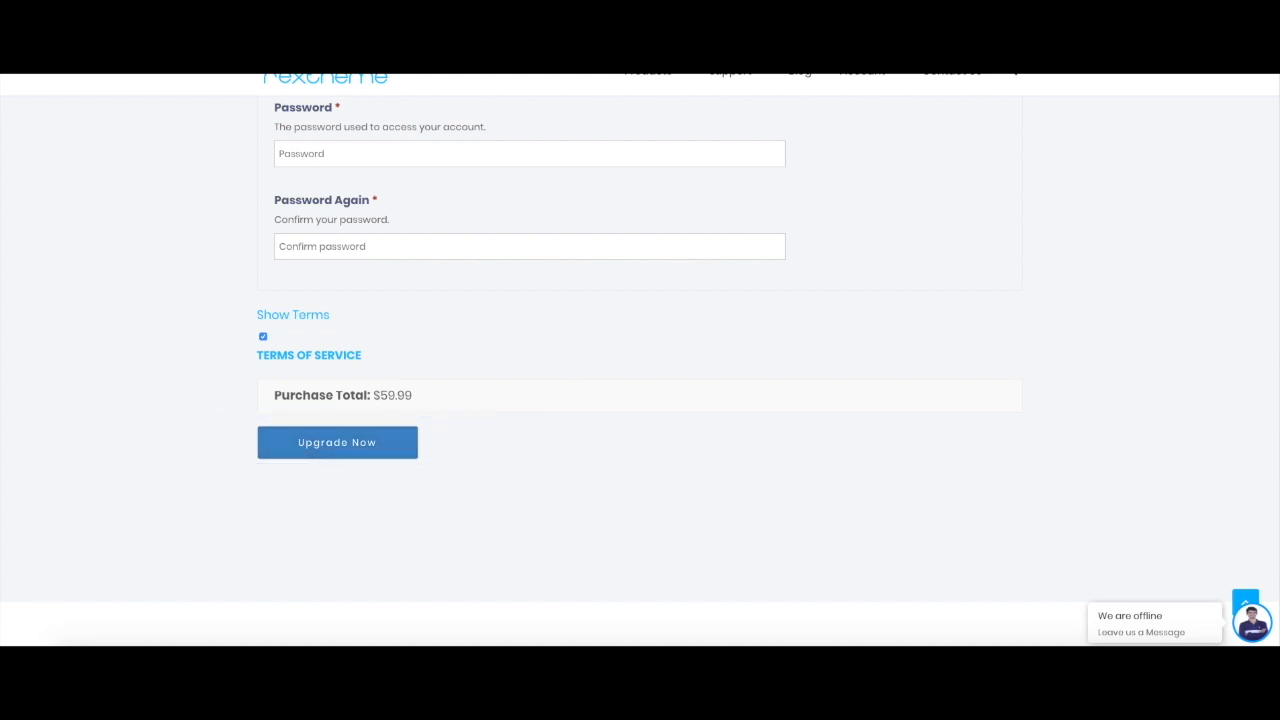
left_click(336, 442)
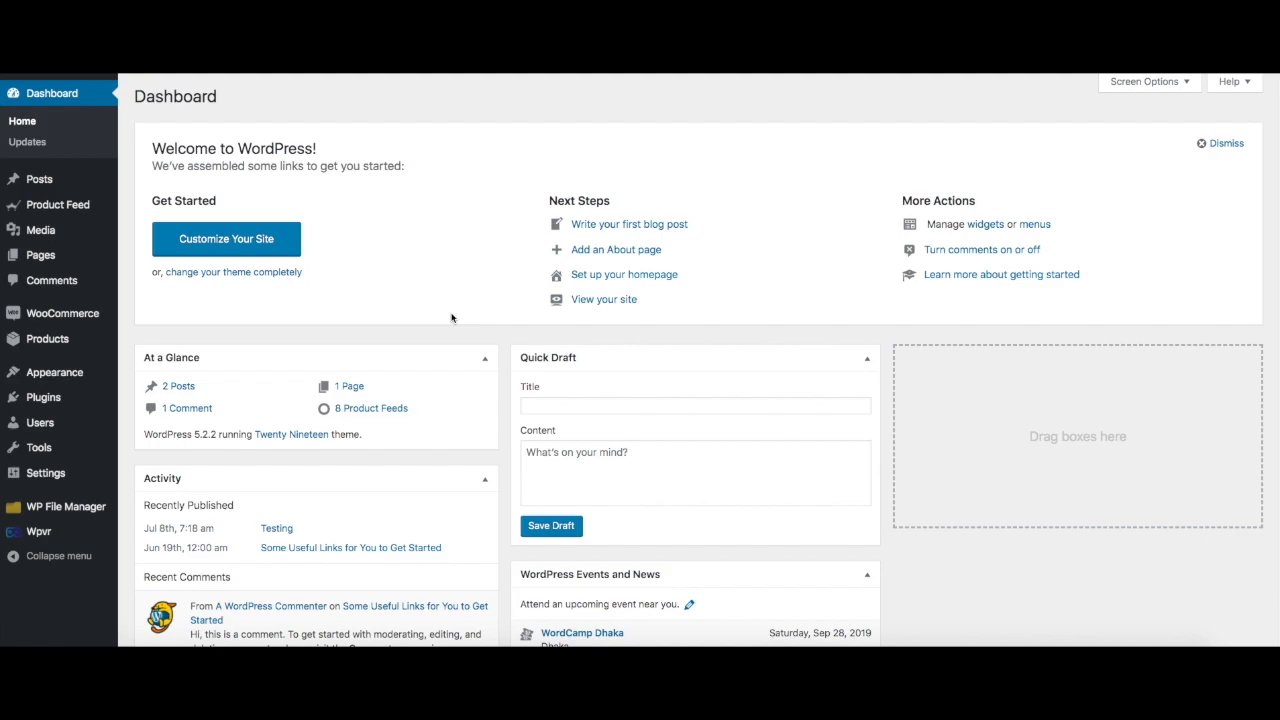
mouse_move(460, 318)
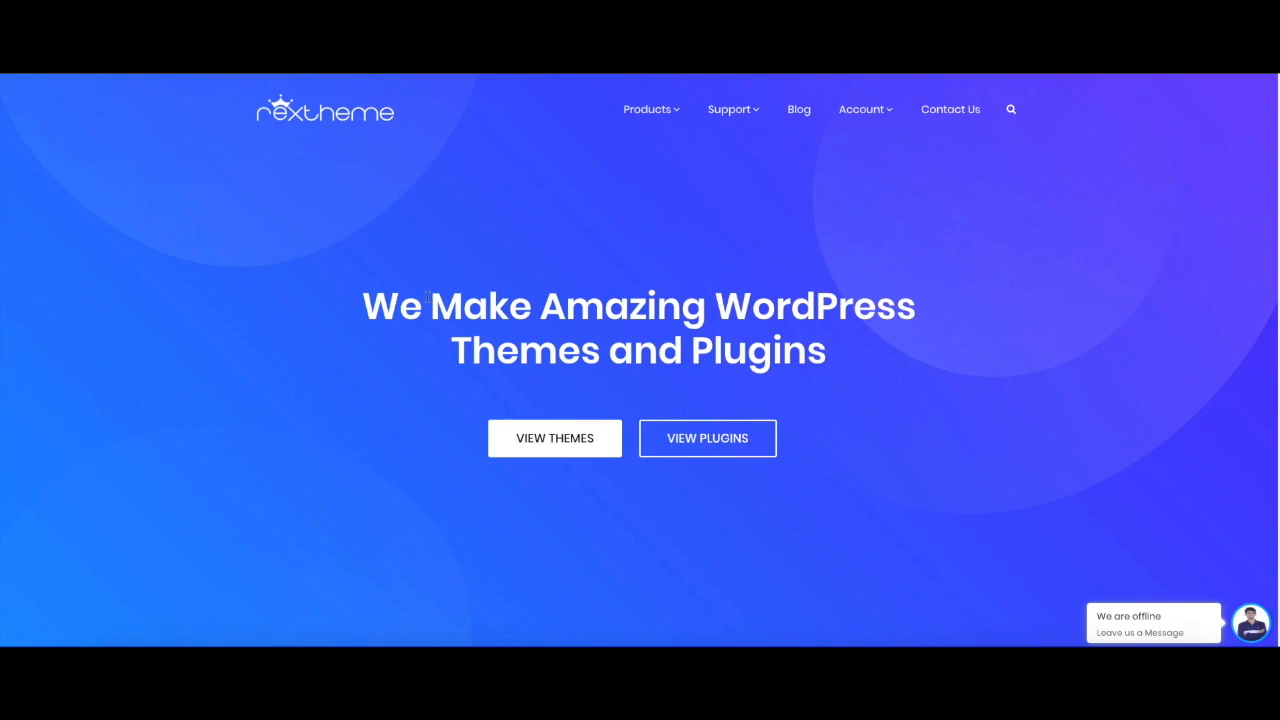
mouse_move(434, 248)
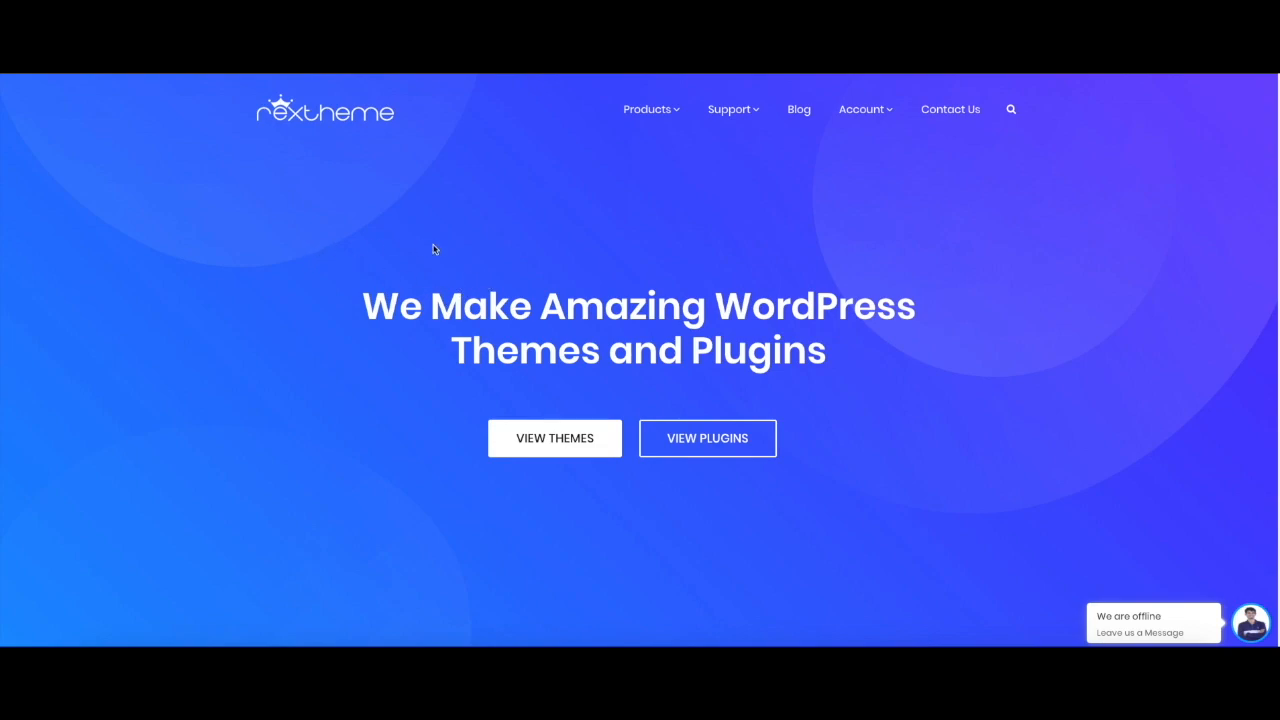
Step: Go to the RexTheme customer account page from the Account menu
left_click(862, 108)
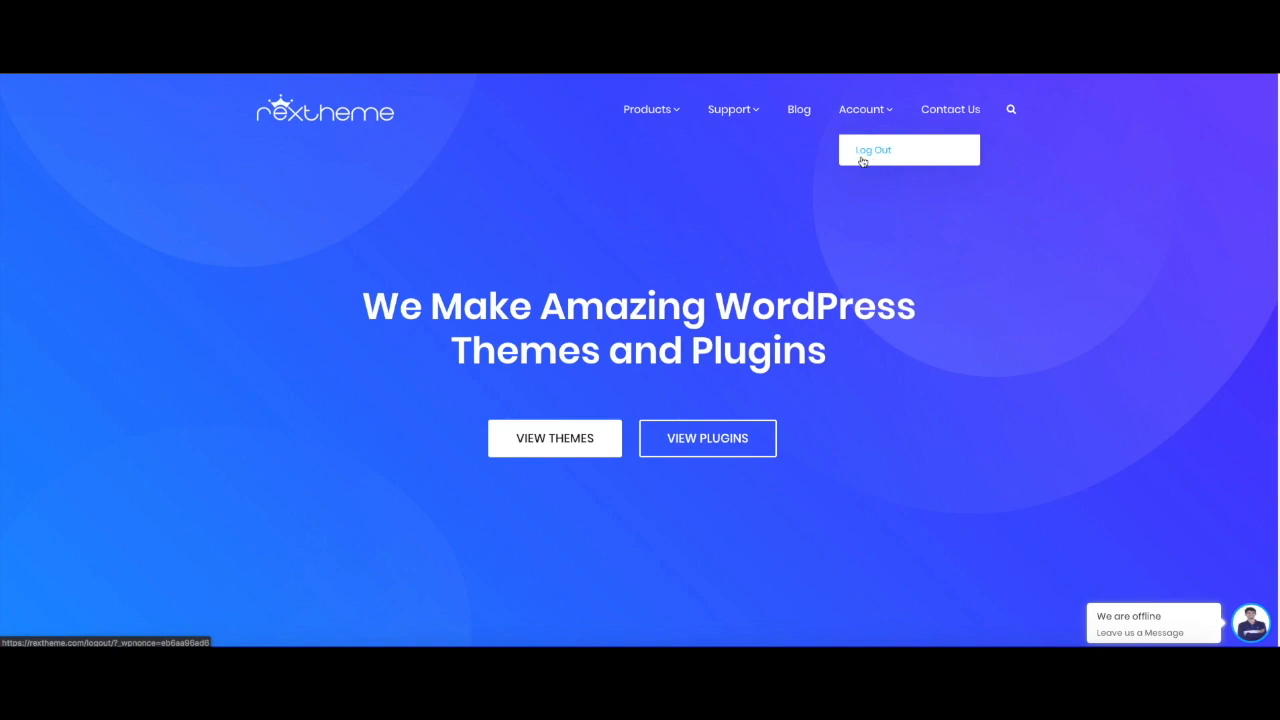
mouse_move(882, 156)
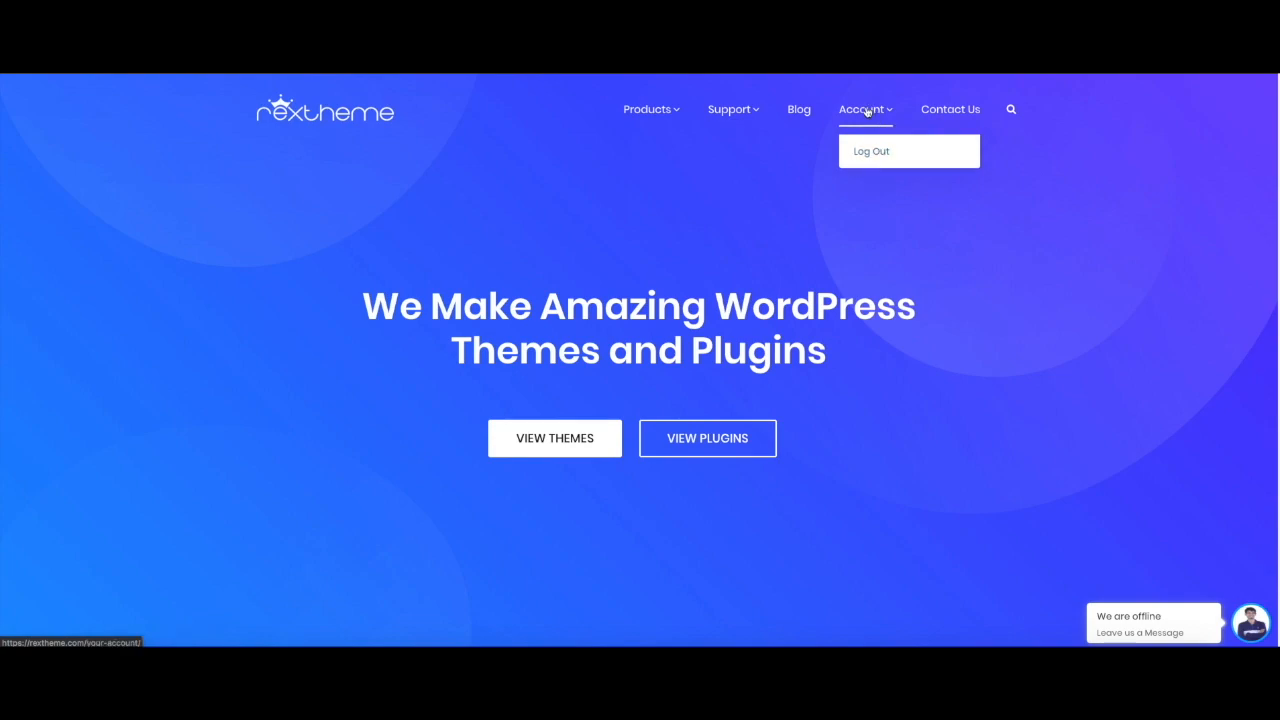
left_click(860, 108)
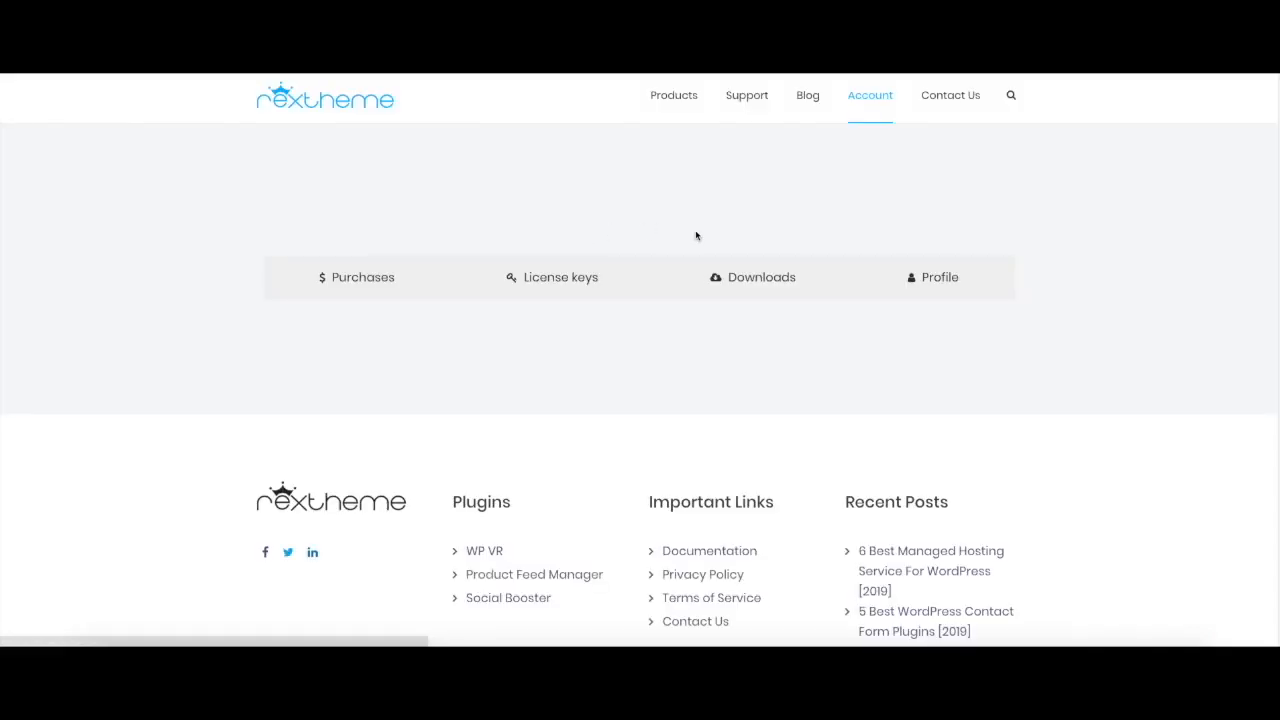
Step: Review the Purchases history with the pending $59.99 order, then the License keys
left_click(356, 276)
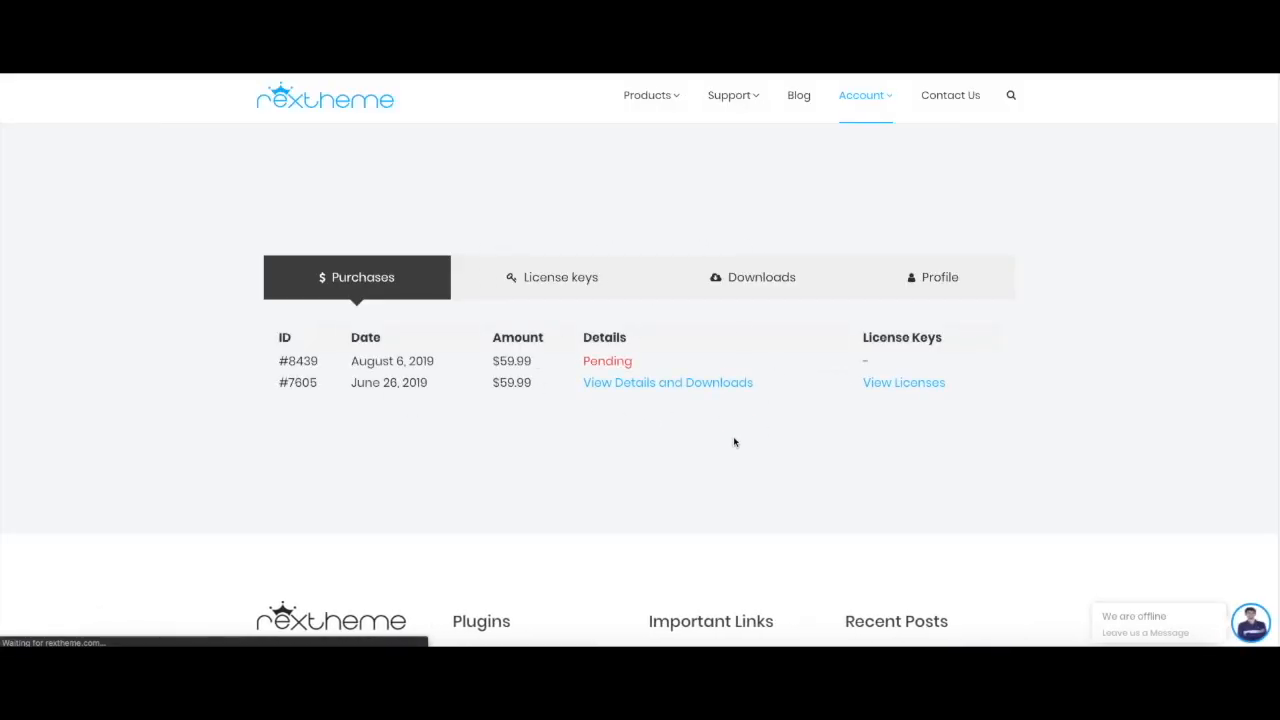
mouse_move(272, 388)
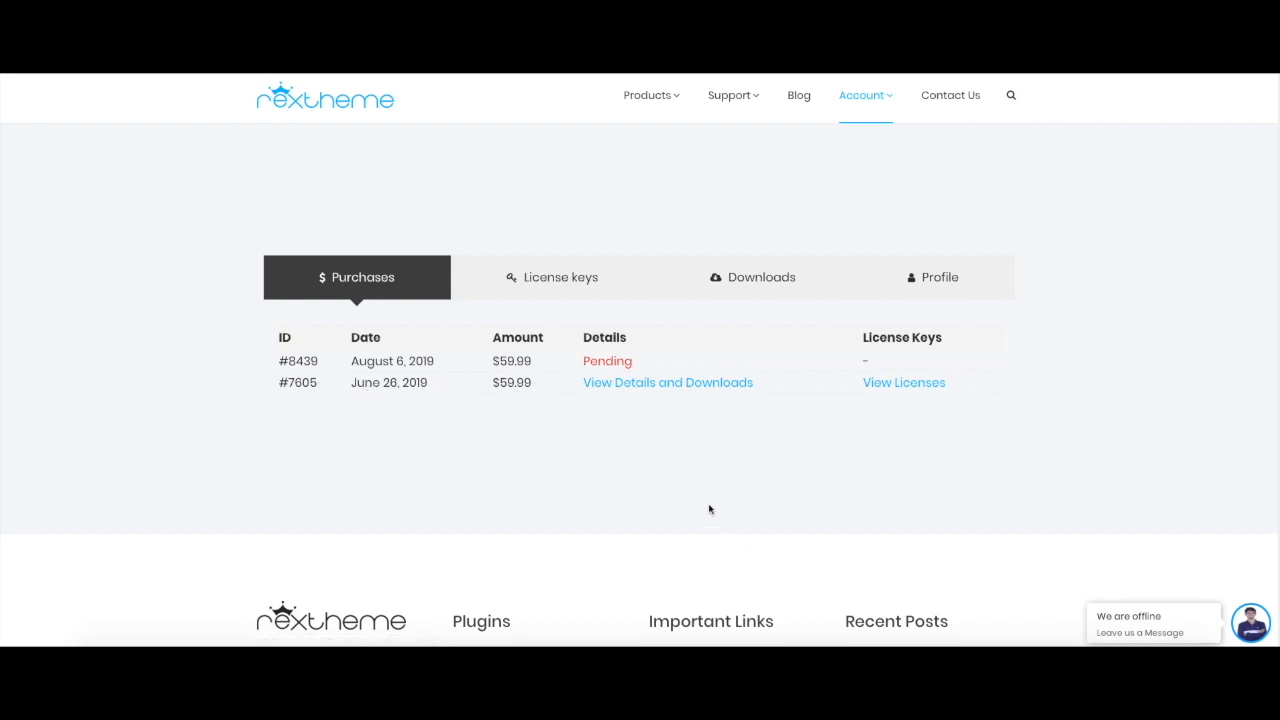
mouse_move(664, 398)
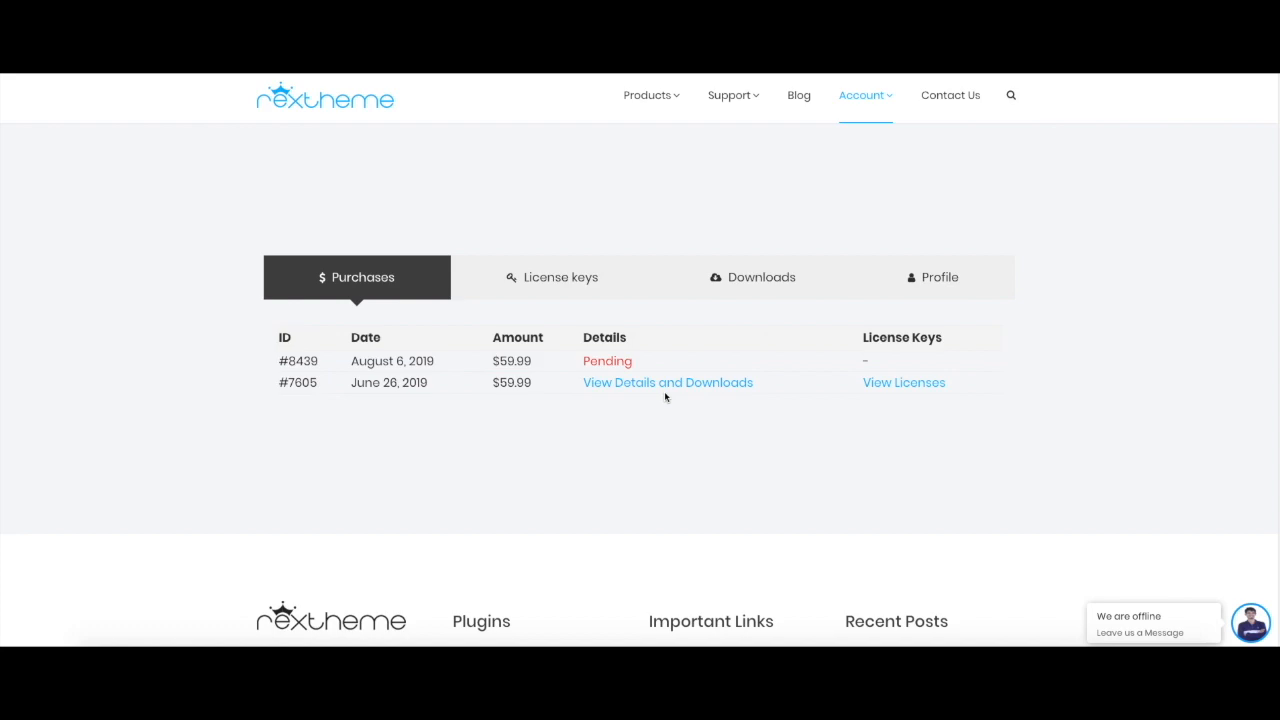
mouse_move(808, 436)
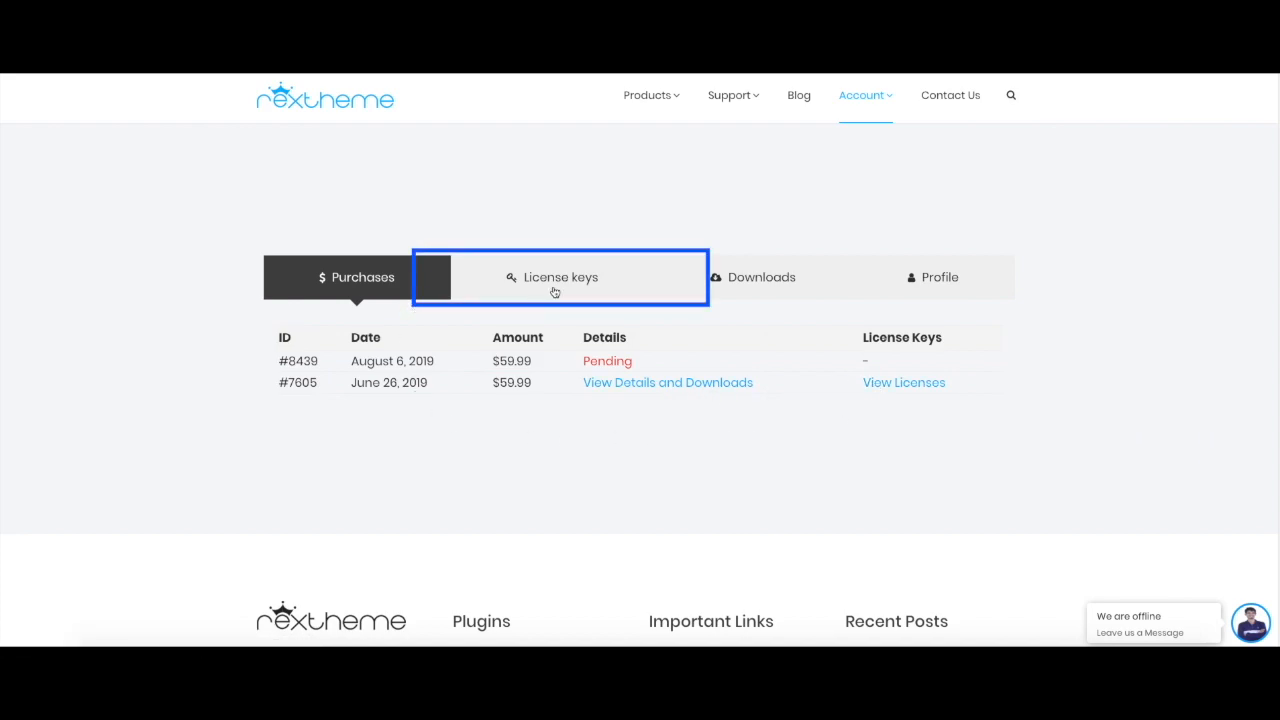
left_click(560, 276)
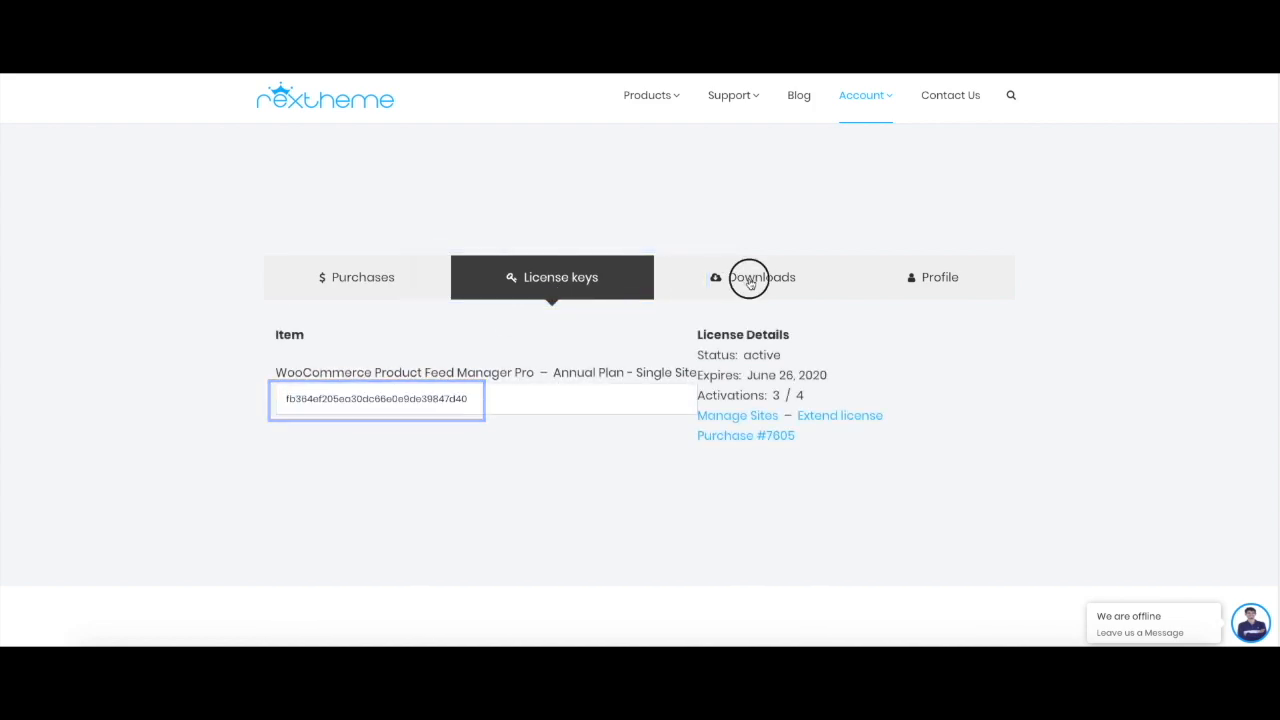
Step: Download best-woocommerce-feed-pro-3.3.zip from the account's Downloads section
left_click(752, 276)
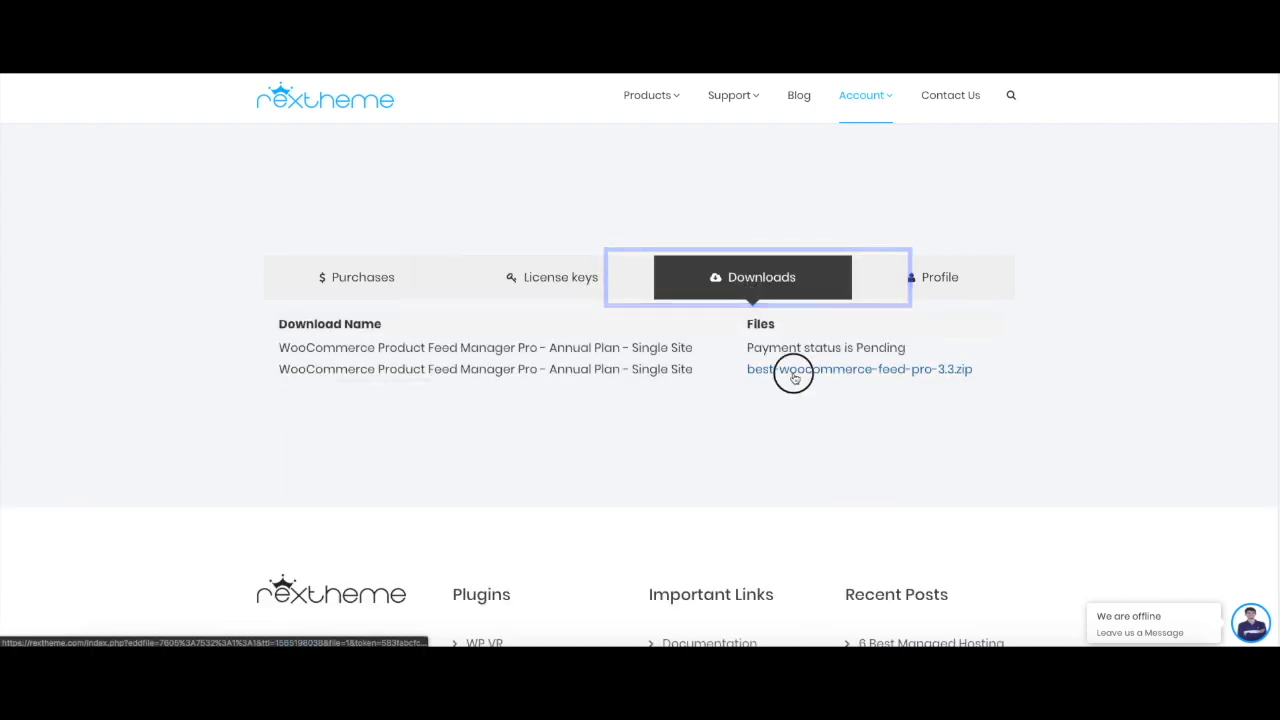
left_click(858, 368)
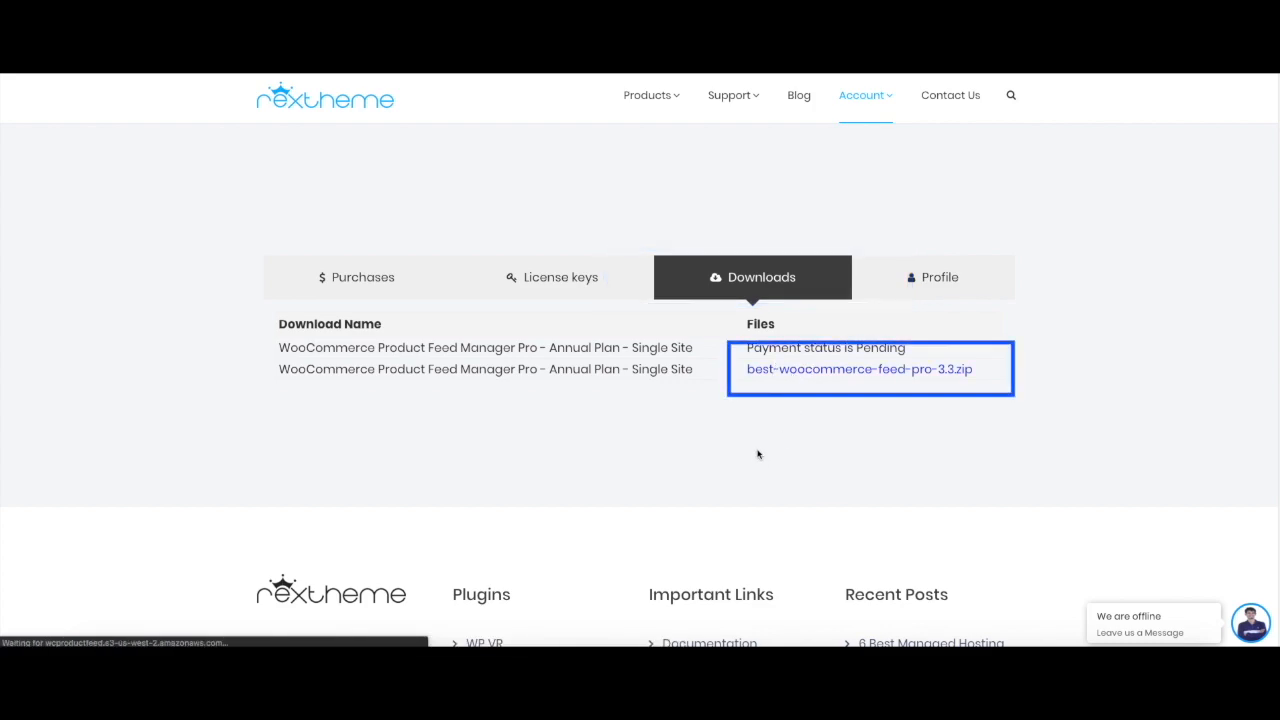
left_click(858, 368)
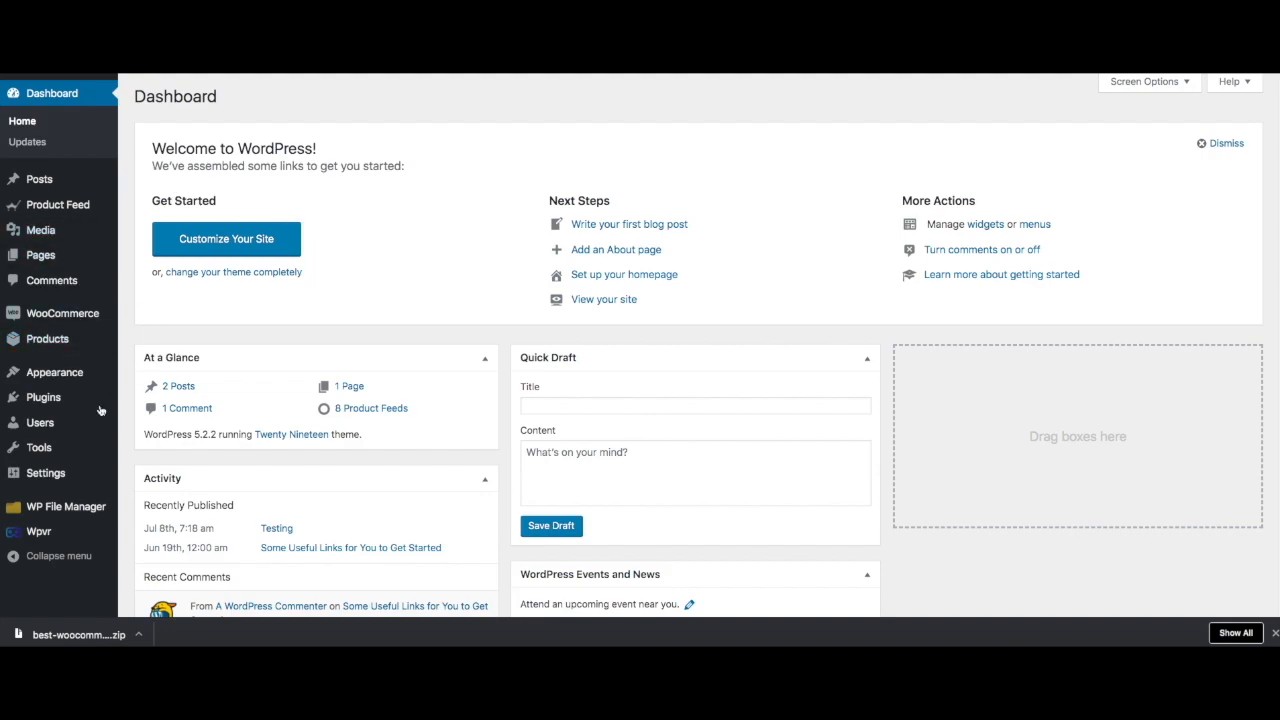
Step: Go to Plugins > Add New to upload a plugin package
left_click(44, 396)
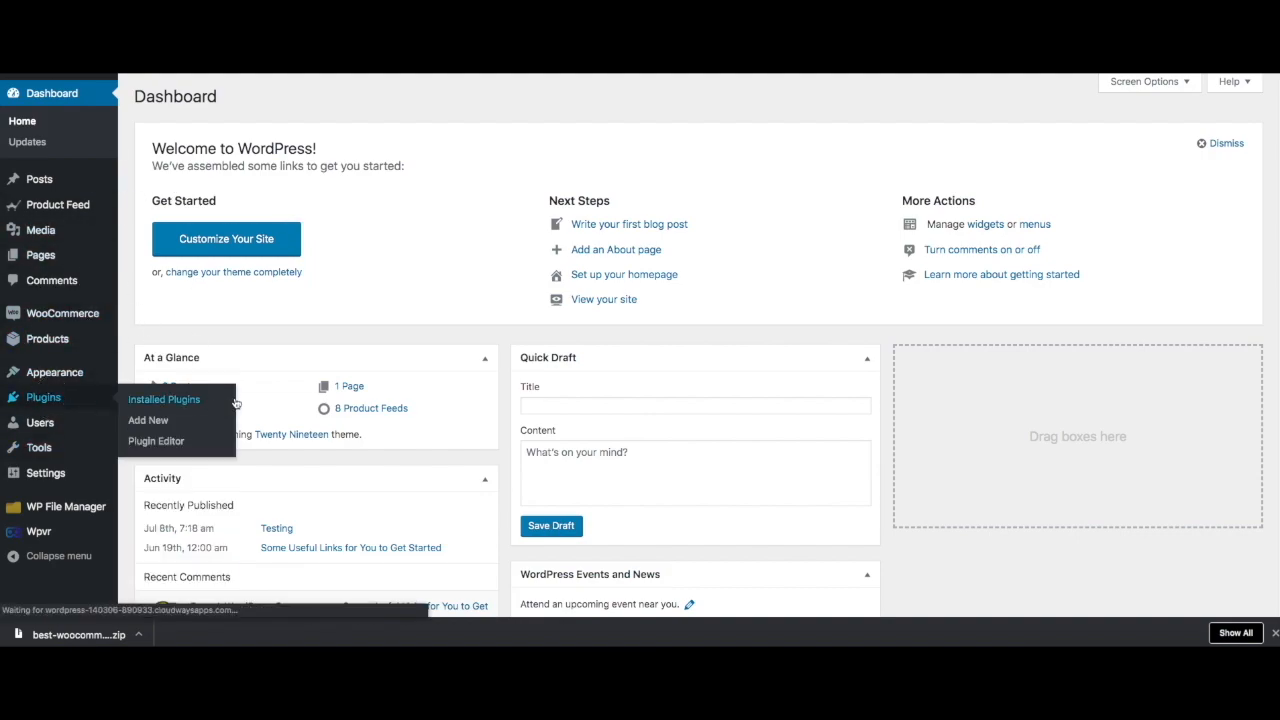
left_click(164, 400)
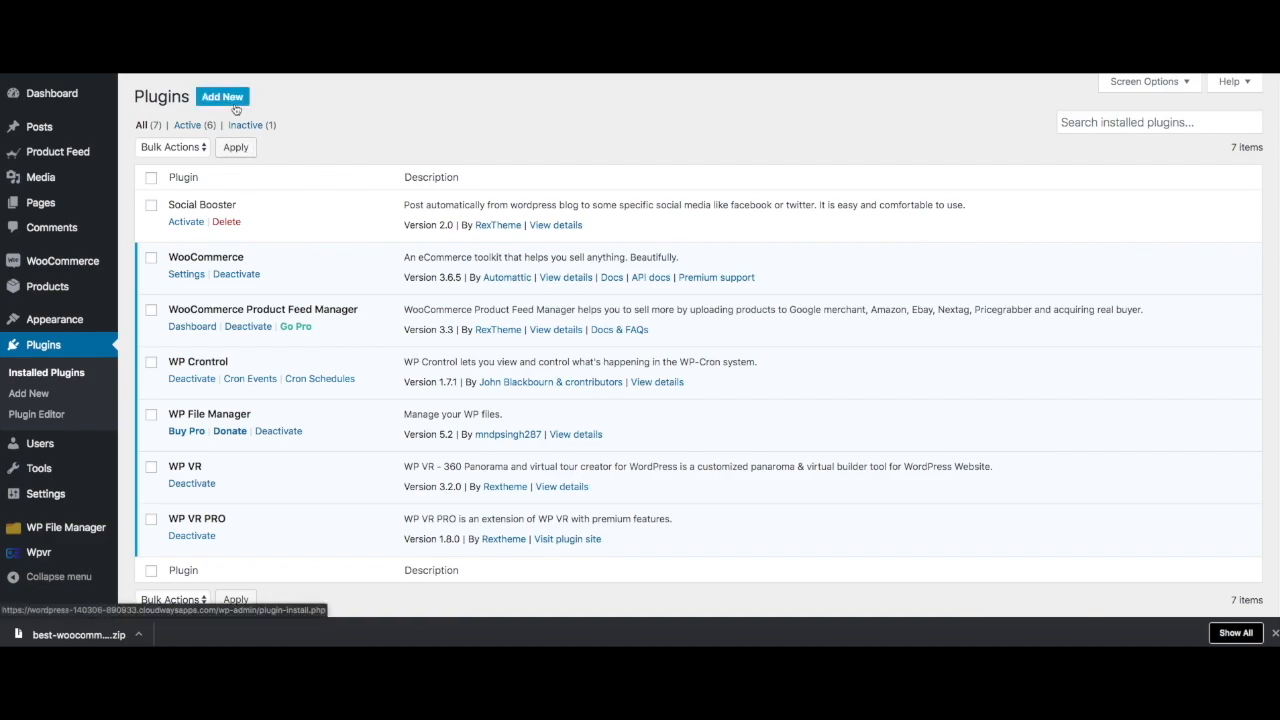
left_click(222, 96)
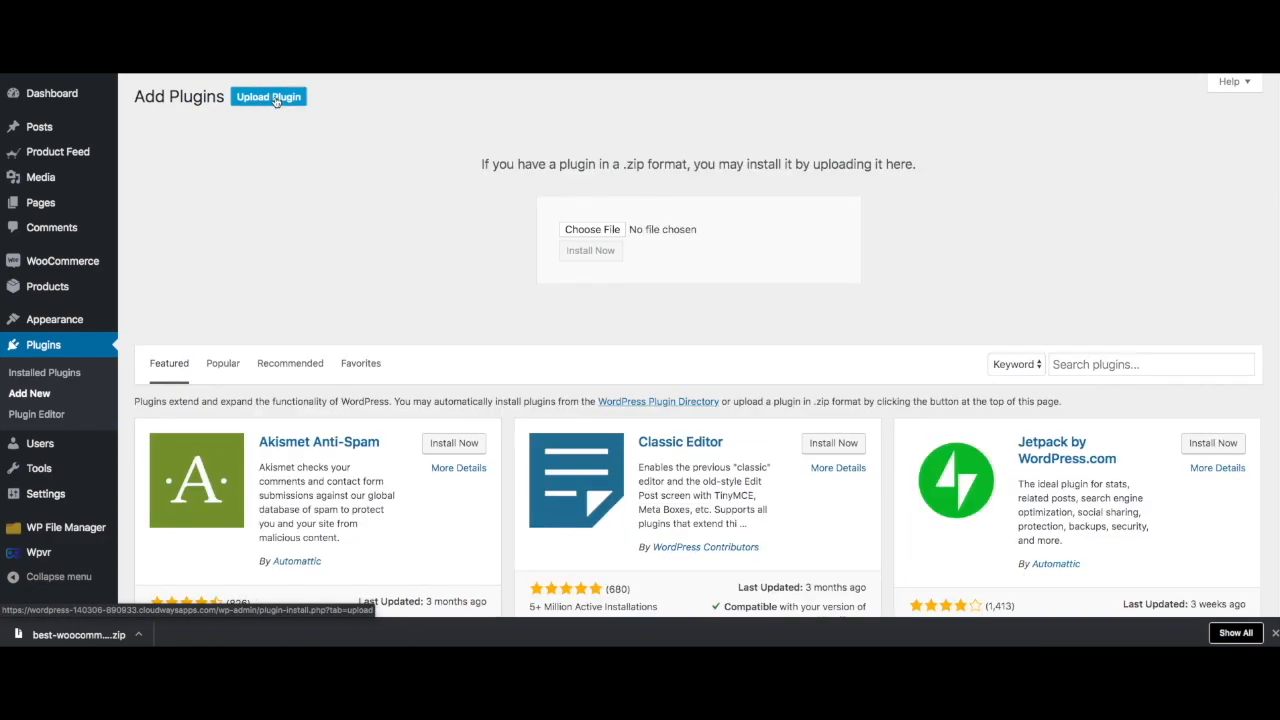
Step: Choose the downloaded best-woocommerce-feed-pro-3.3.zip and install it
right_click(78, 634)
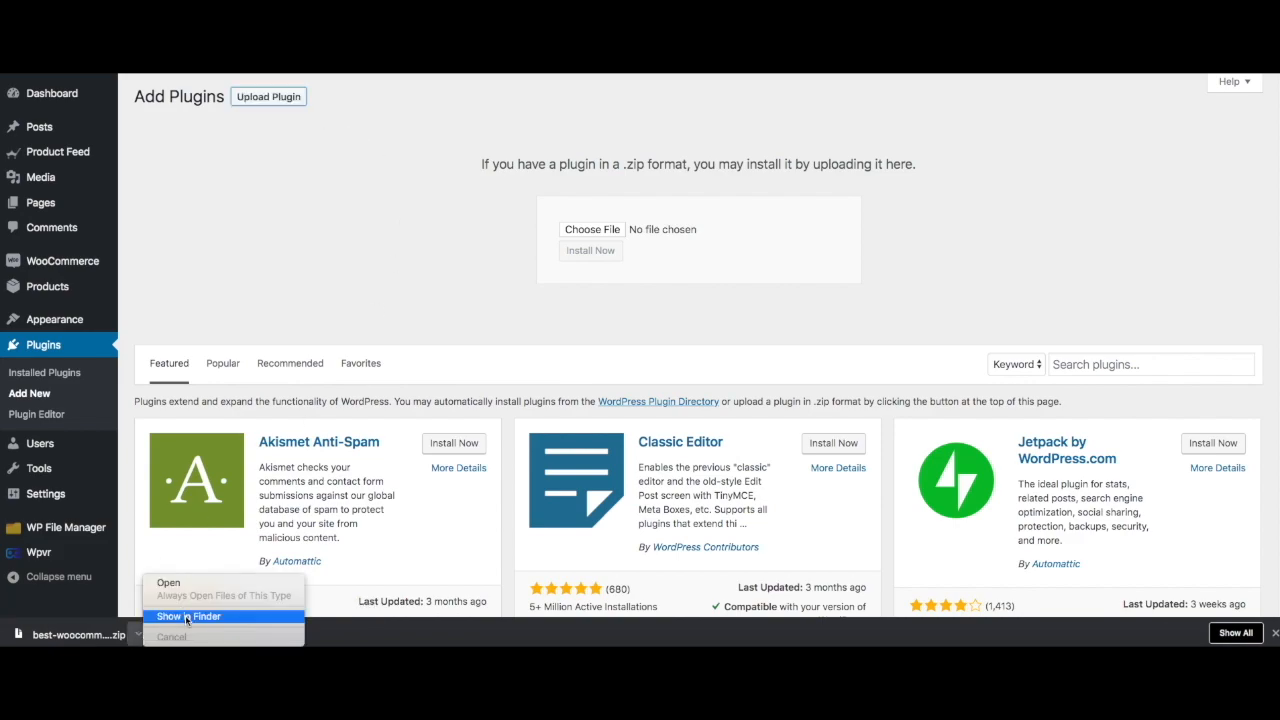
left_click(188, 616)
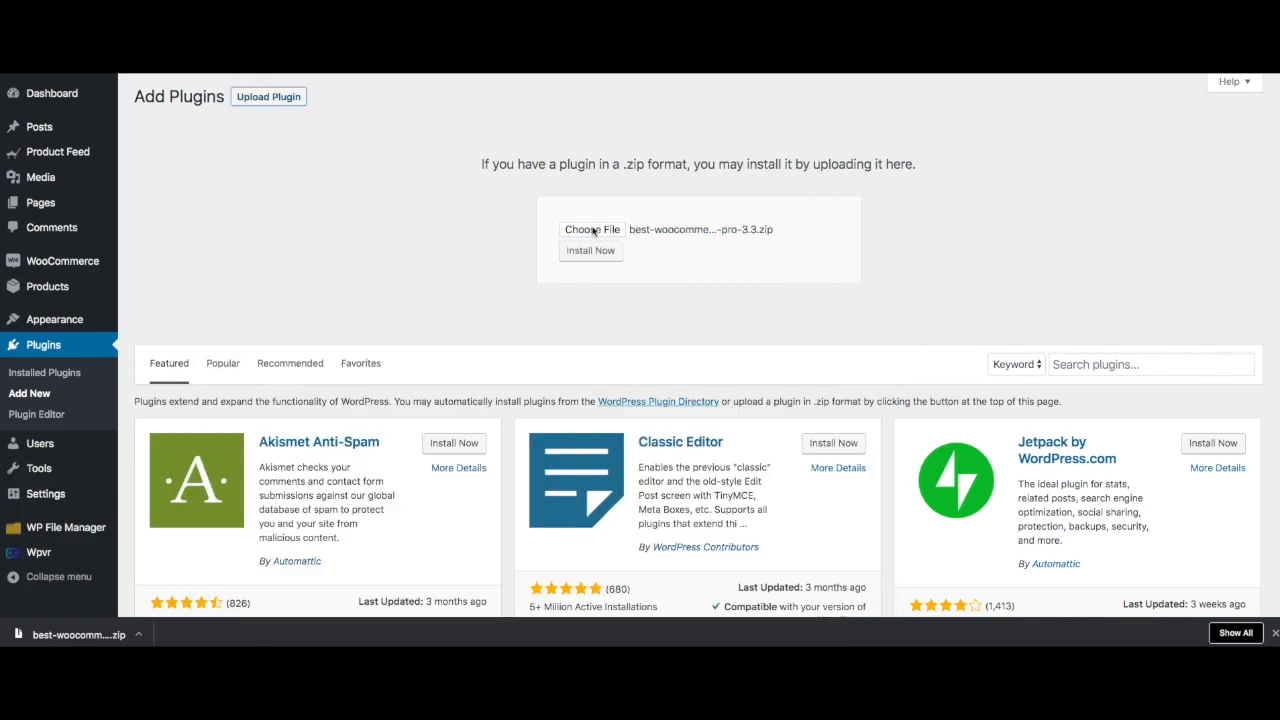
left_click(590, 250)
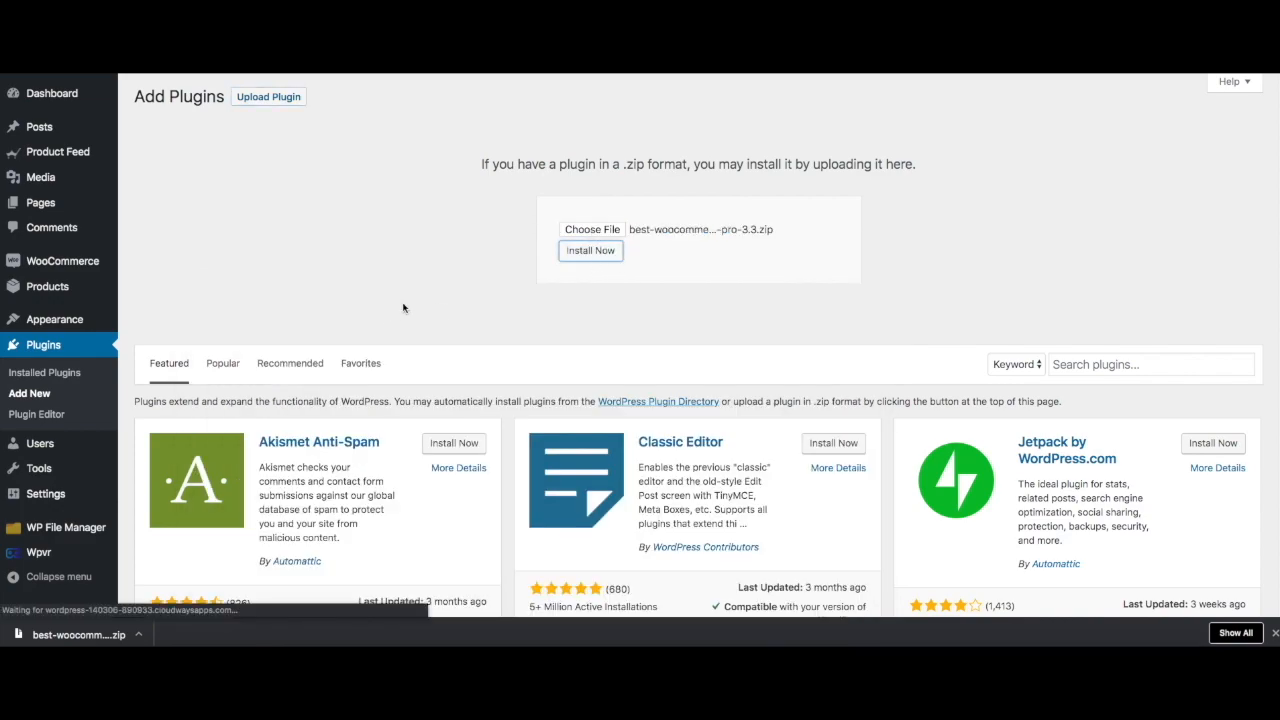
mouse_move(592, 256)
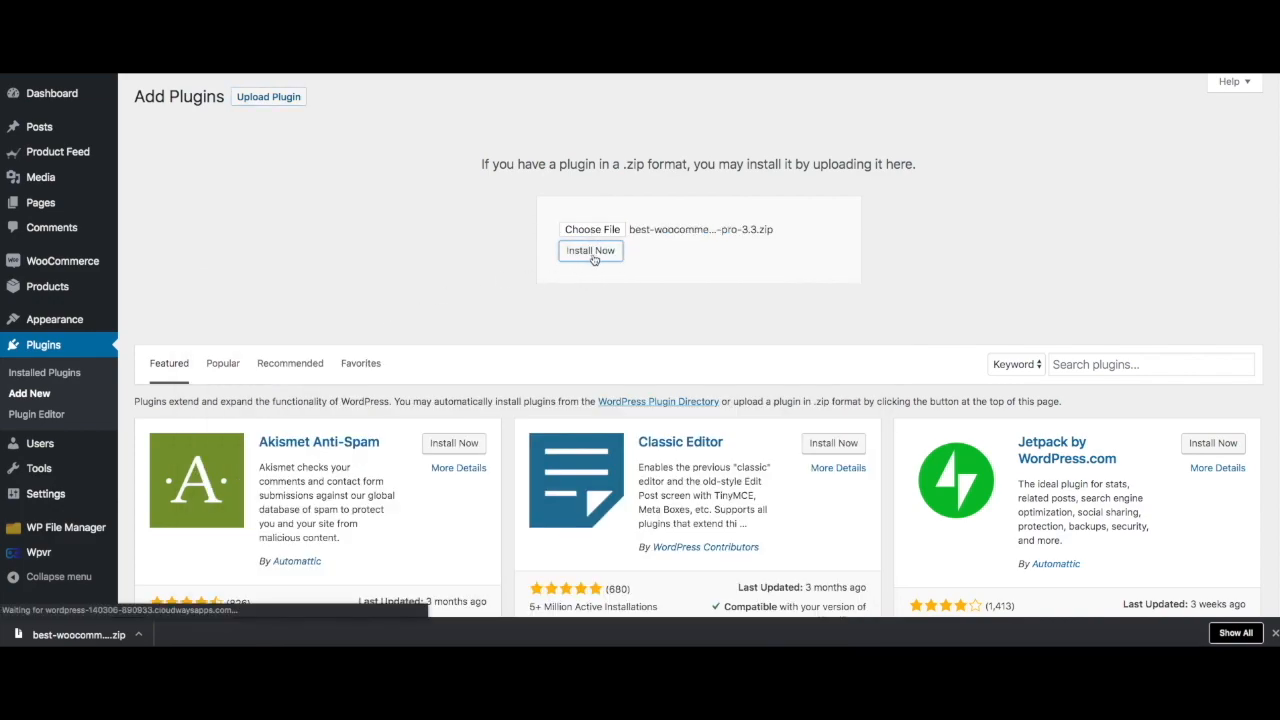
mouse_move(336, 288)
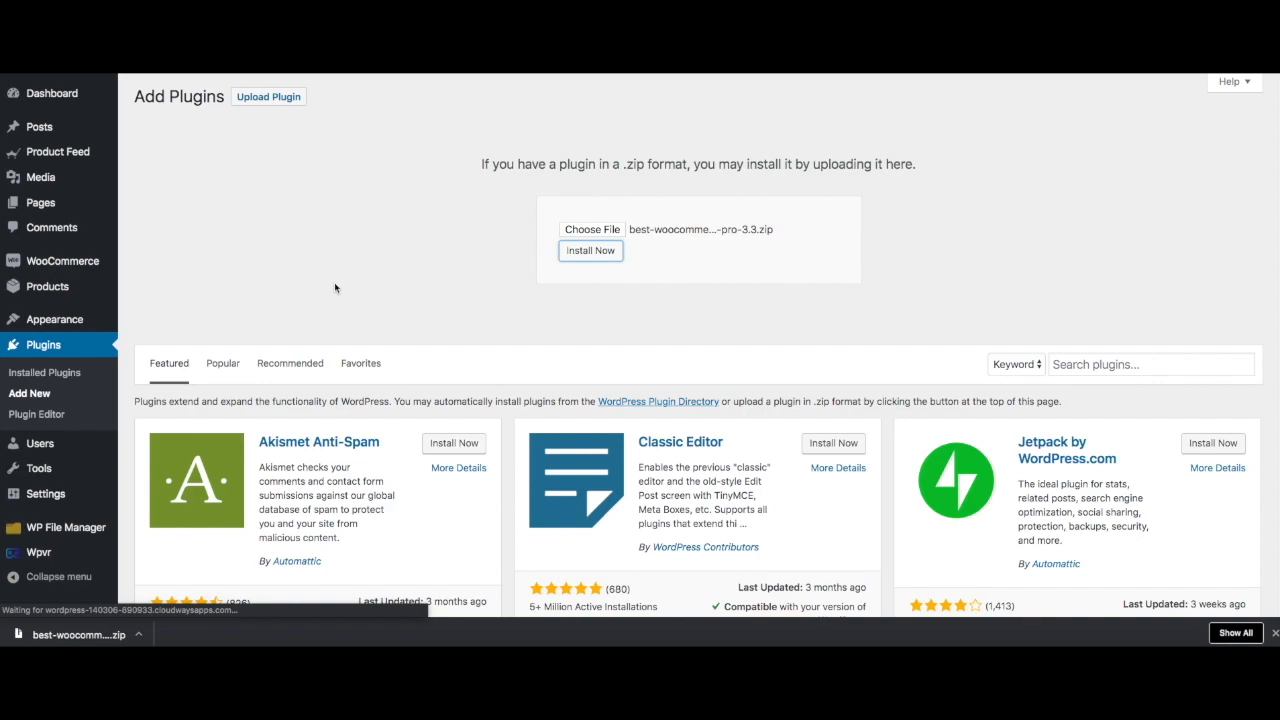
left_click(590, 250)
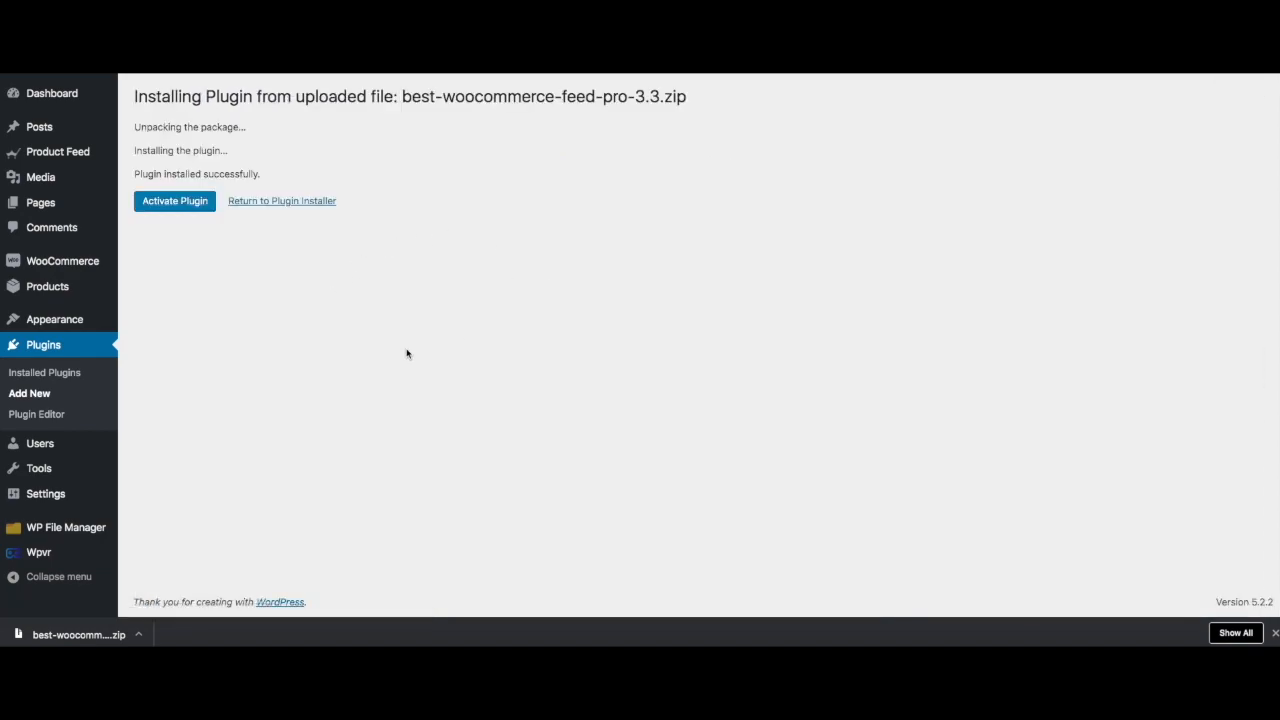
Step: Activate the installed WooCommerce Product Feed Manager PRO plugin
left_click(174, 200)
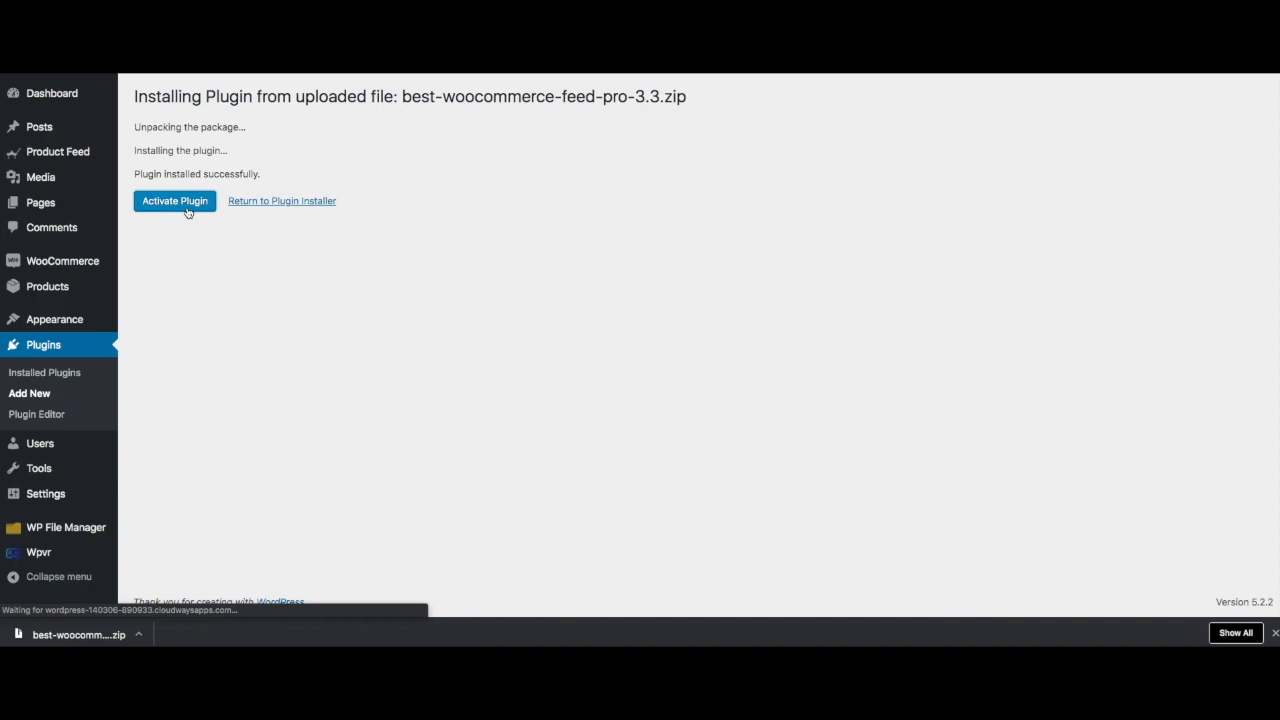
mouse_move(176, 200)
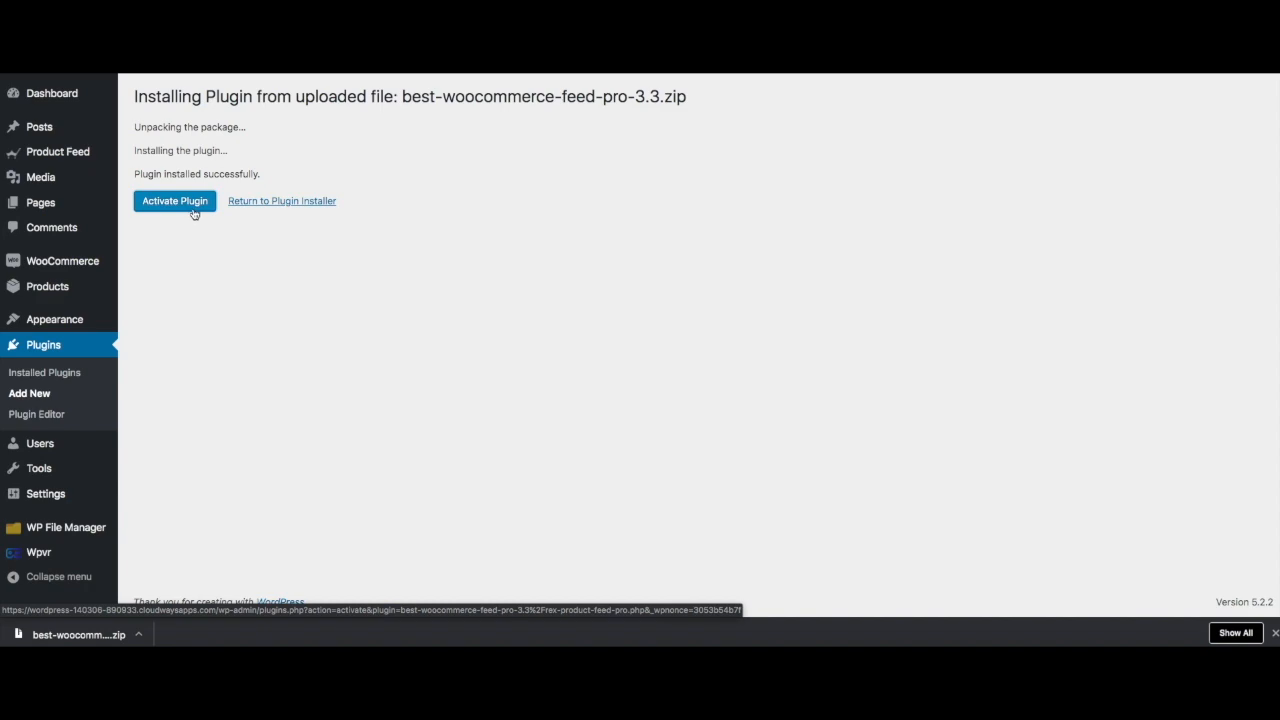
left_click(174, 200)
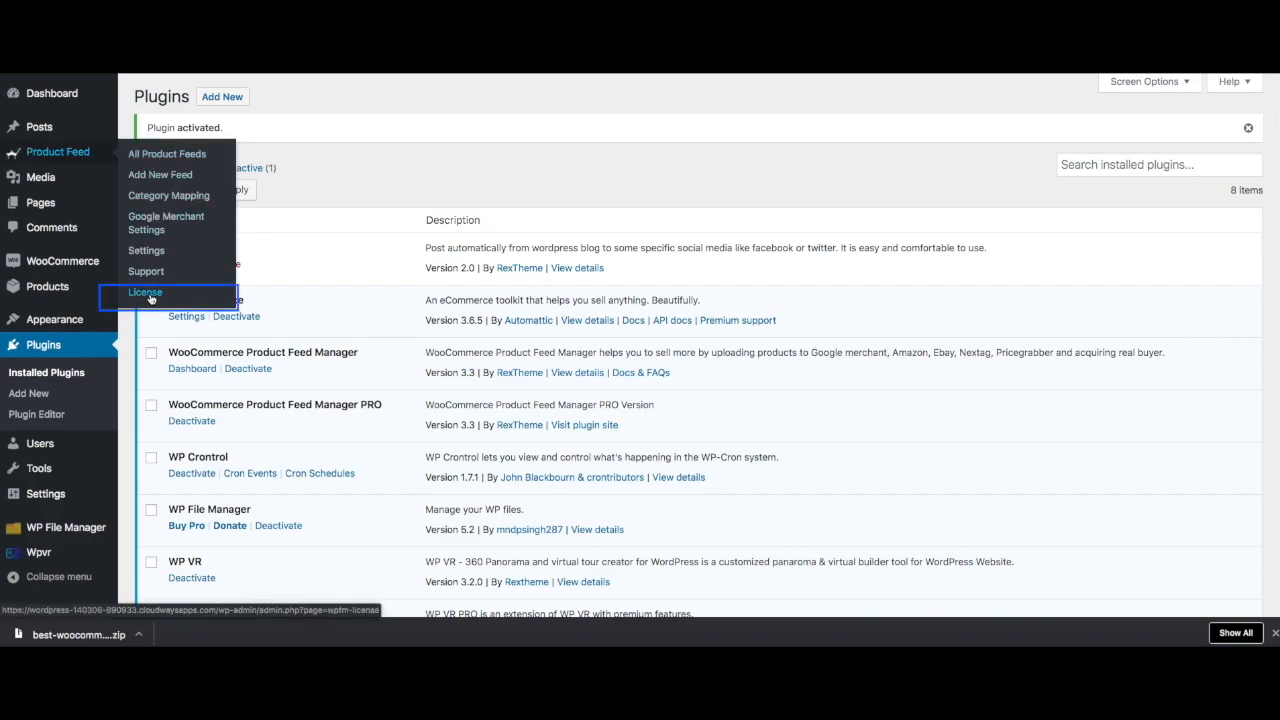
Step: Enter the purchased key under Product Feed > License and activate it so it shows active
left_click(144, 292)
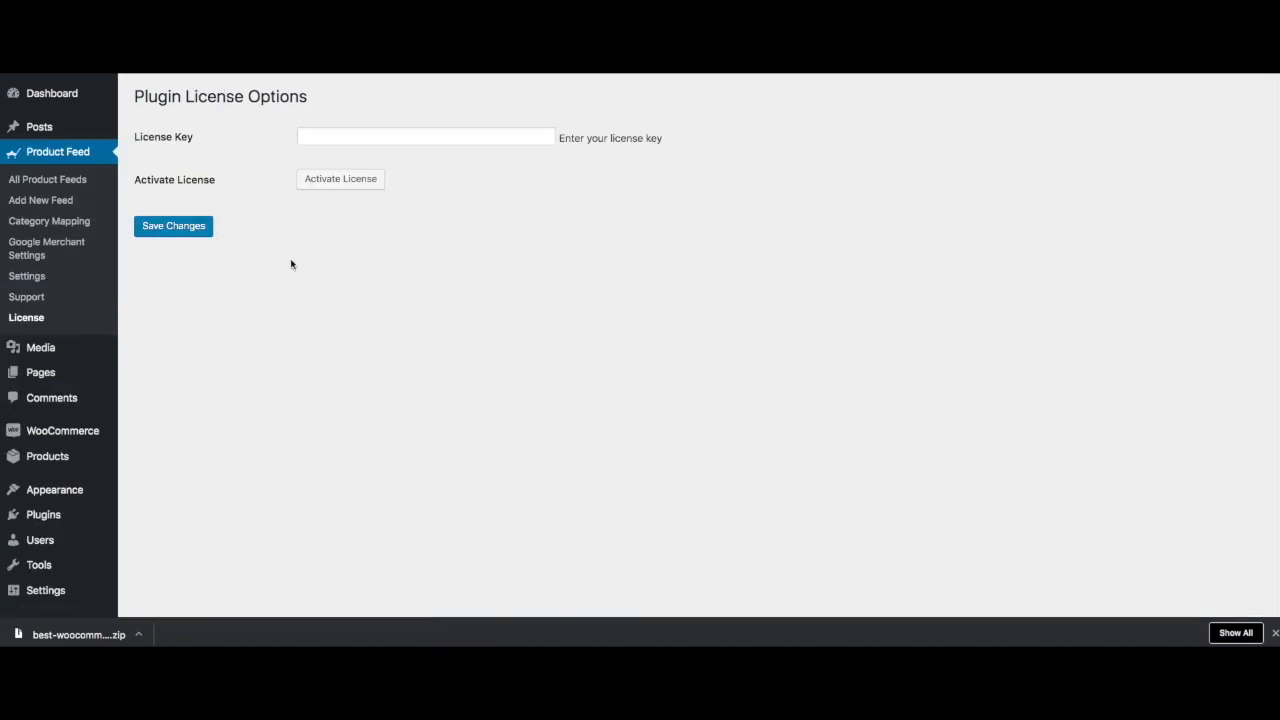
mouse_move(268, 328)
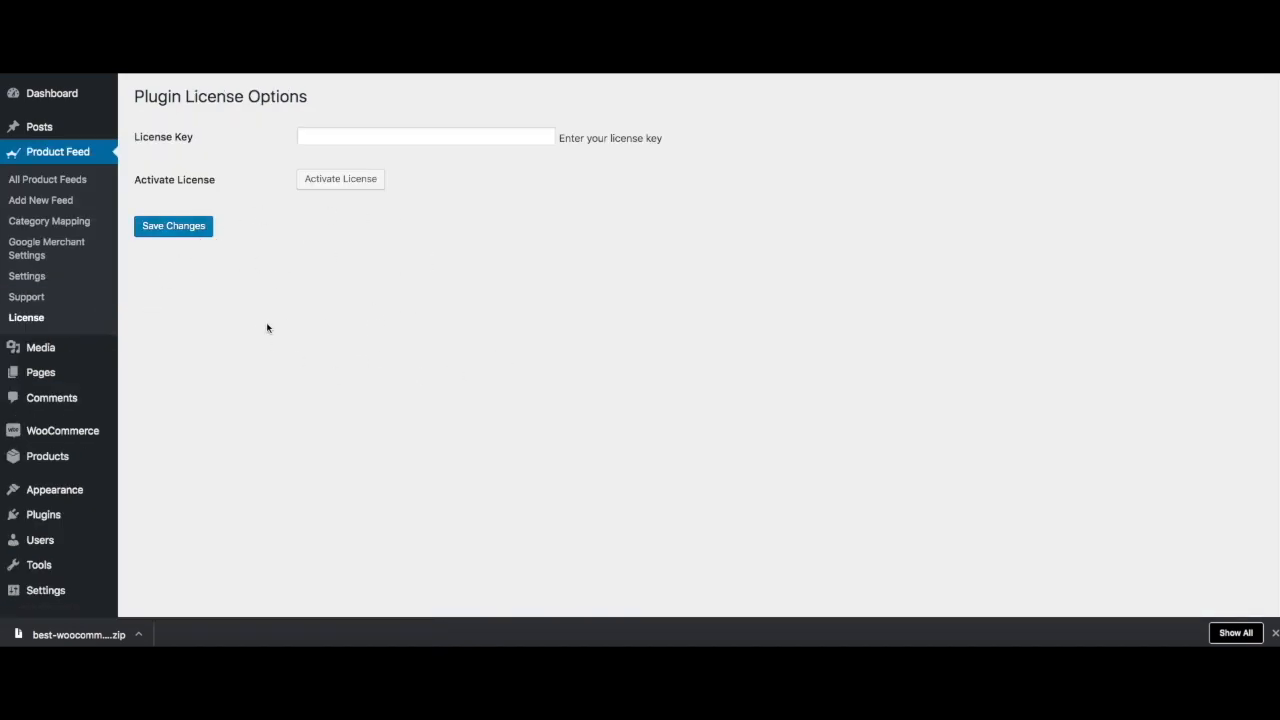
left_click(424, 136)
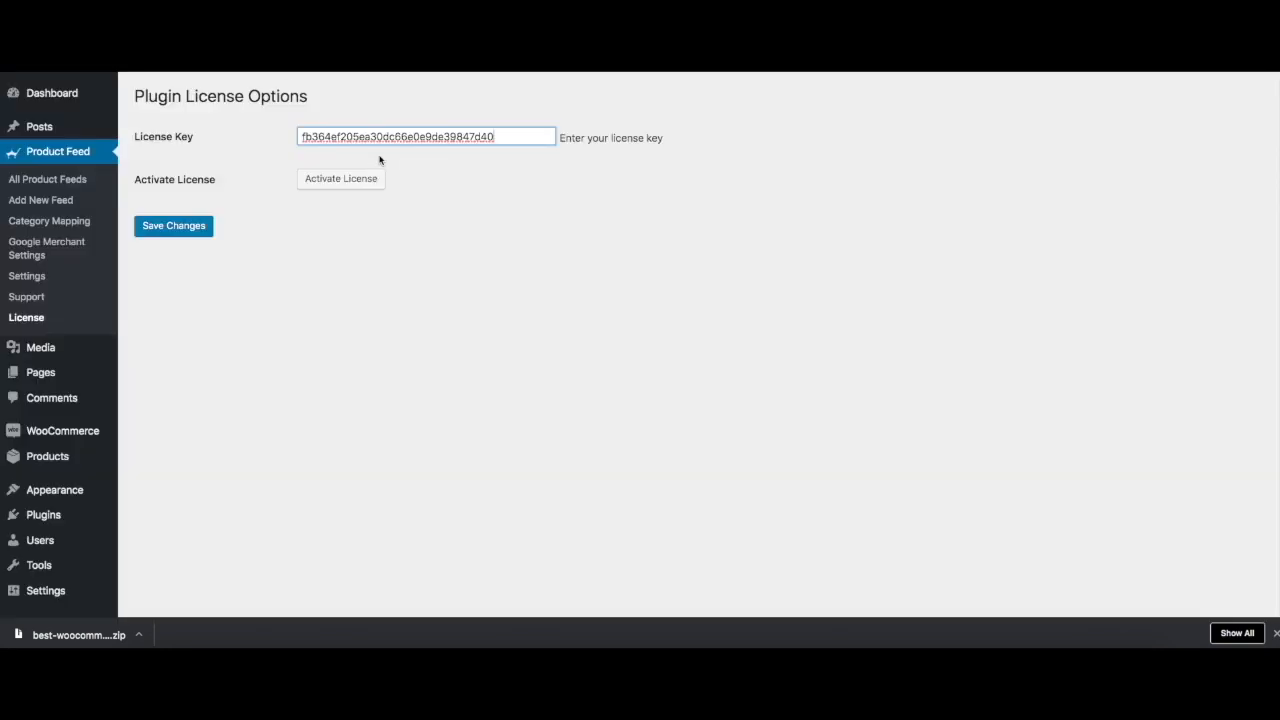
left_click(340, 178)
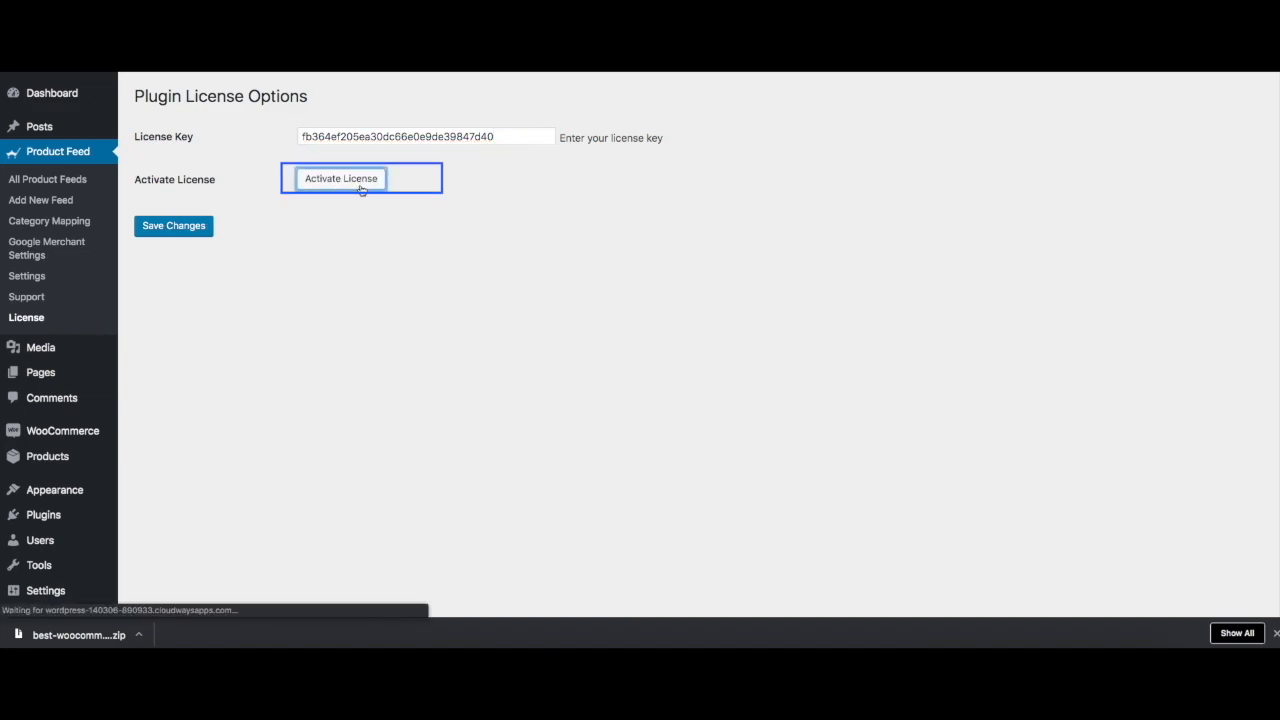
left_click(340, 178)
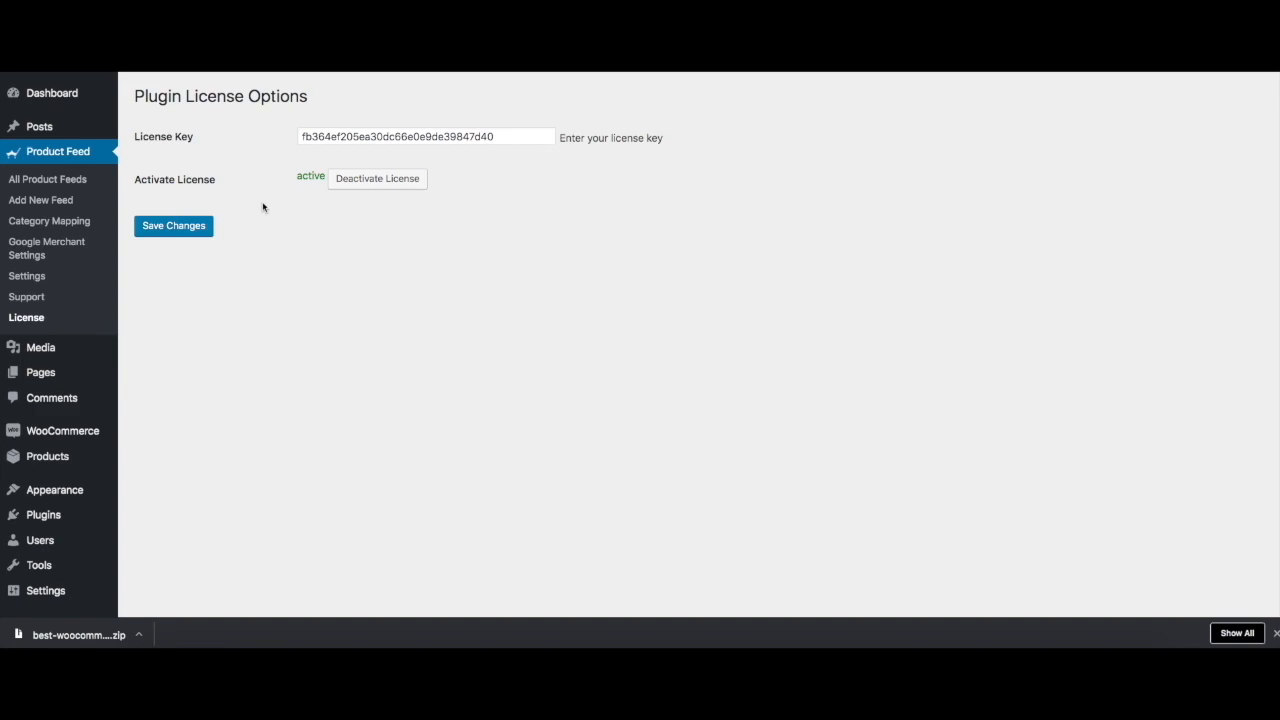
left_click(172, 224)
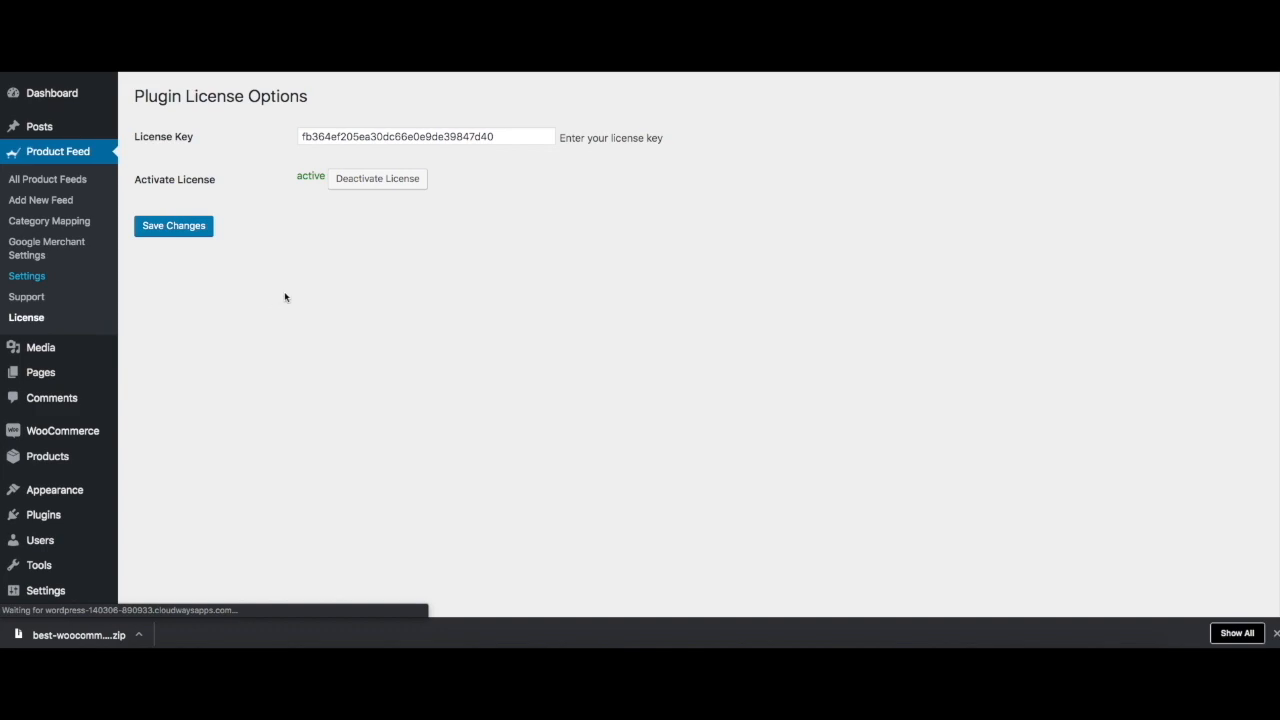
Step: In Product Feed Settings, enable the eBay Seller Center merchant
left_click(28, 276)
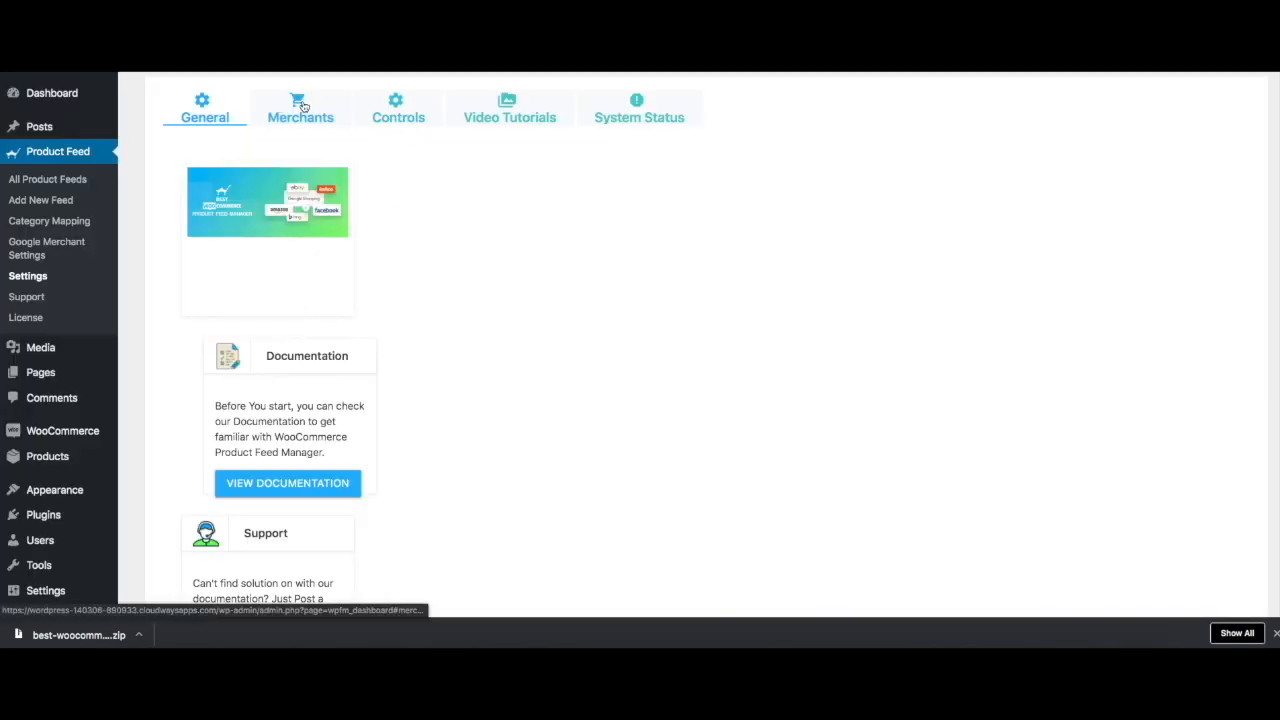
left_click(300, 110)
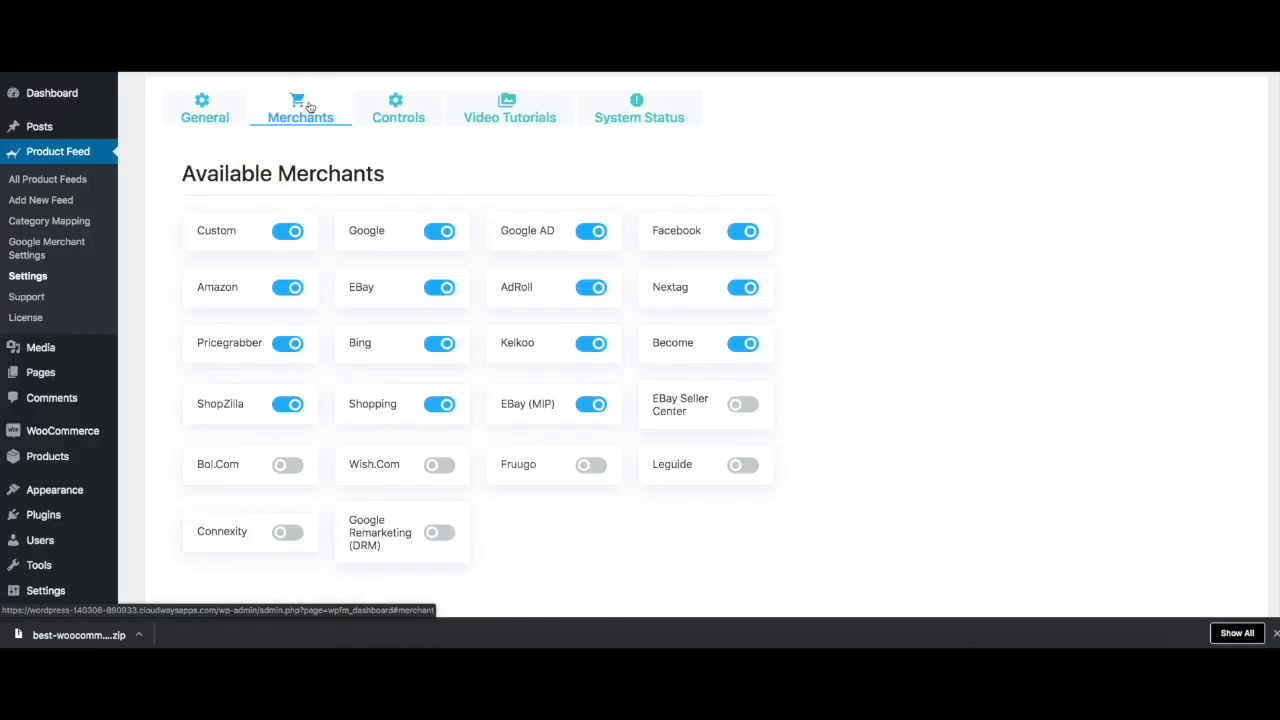
left_click(742, 404)
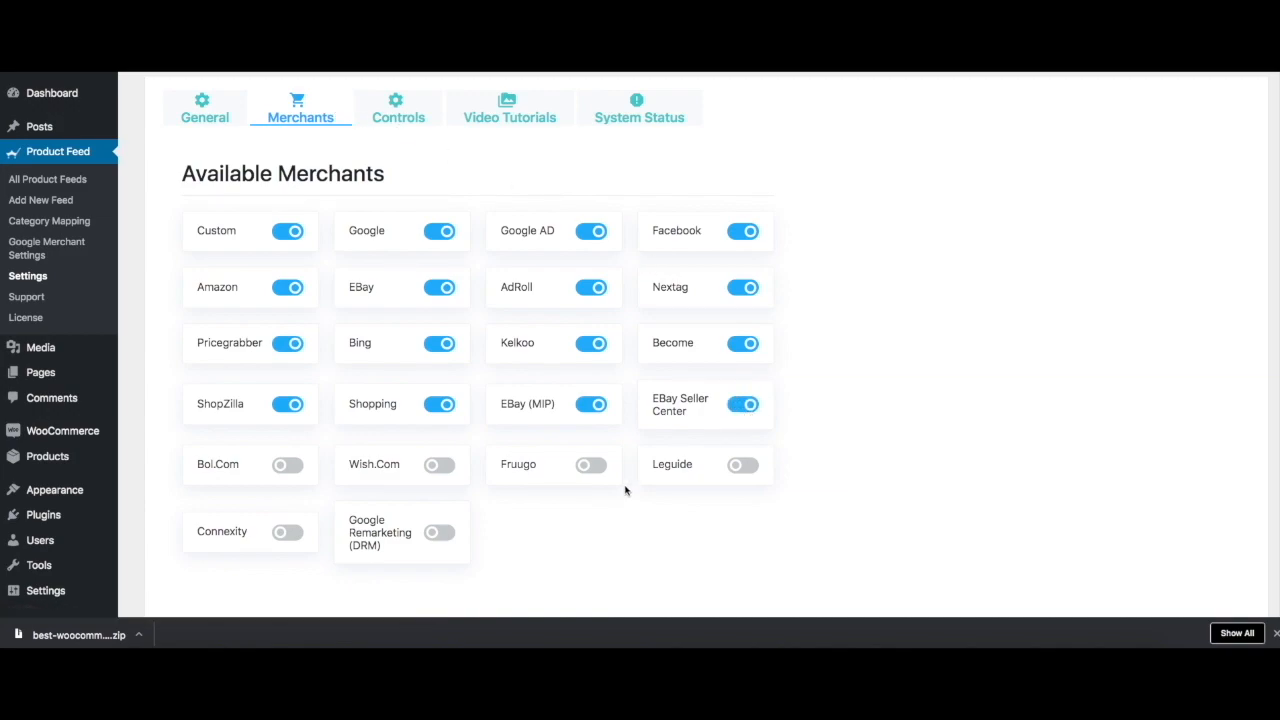
Step: Under Controls, turn on Exclude TAX and Unique Product Identifiers
left_click(396, 110)
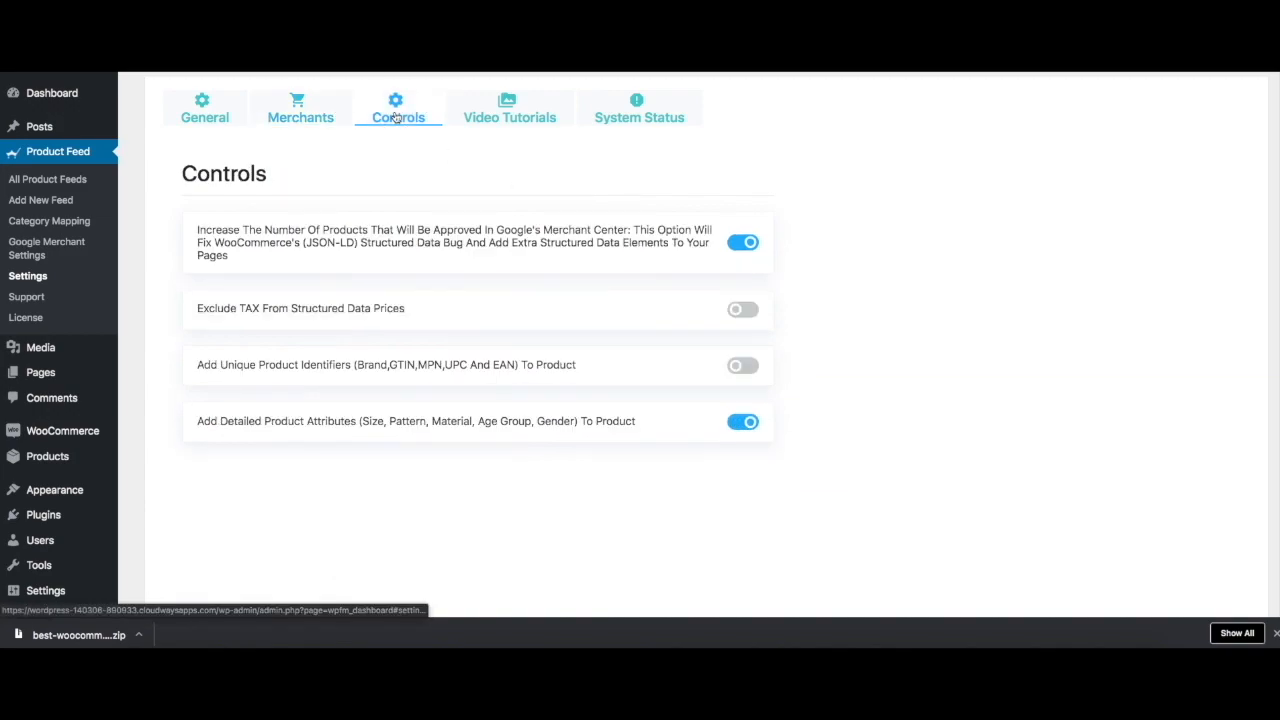
left_click(742, 308)
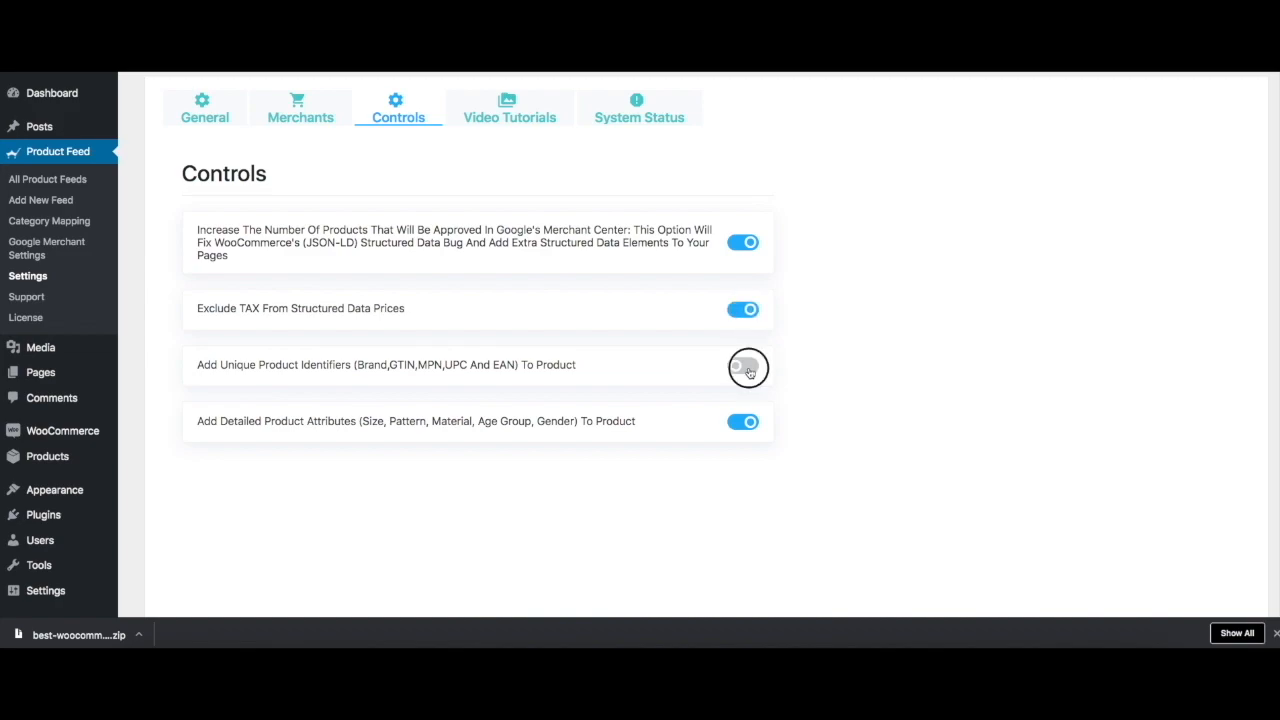
left_click(744, 364)
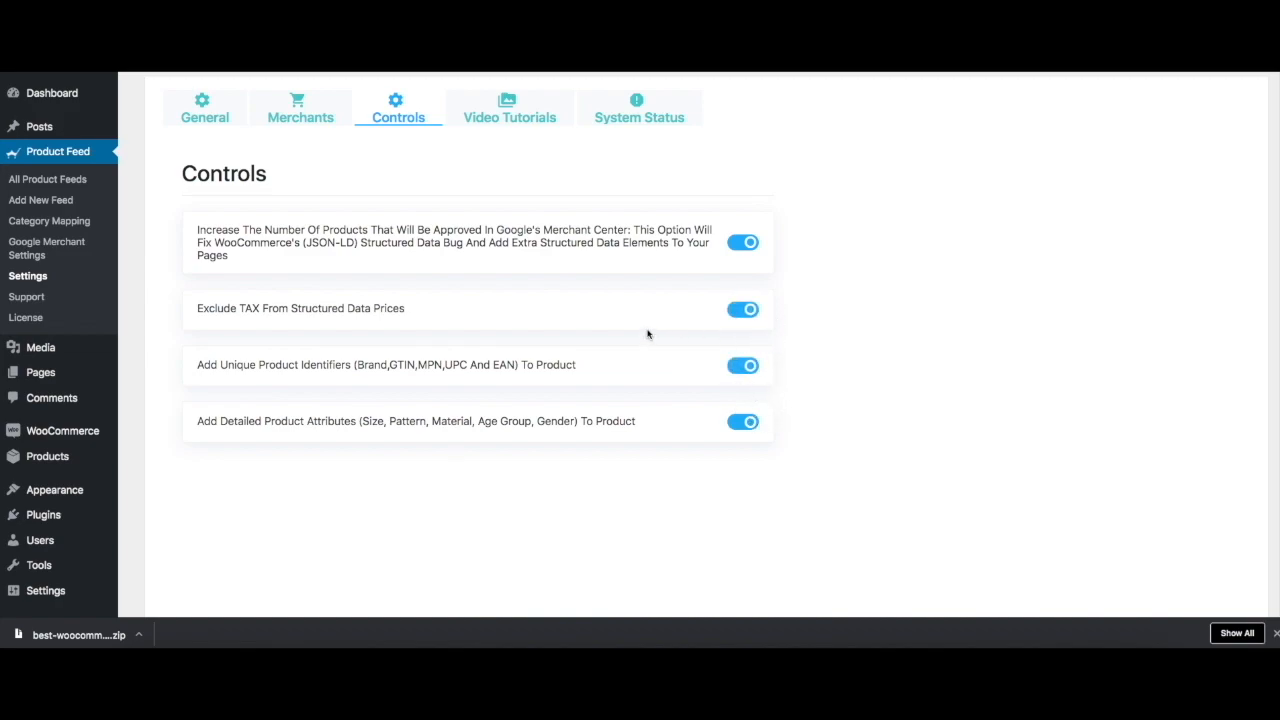